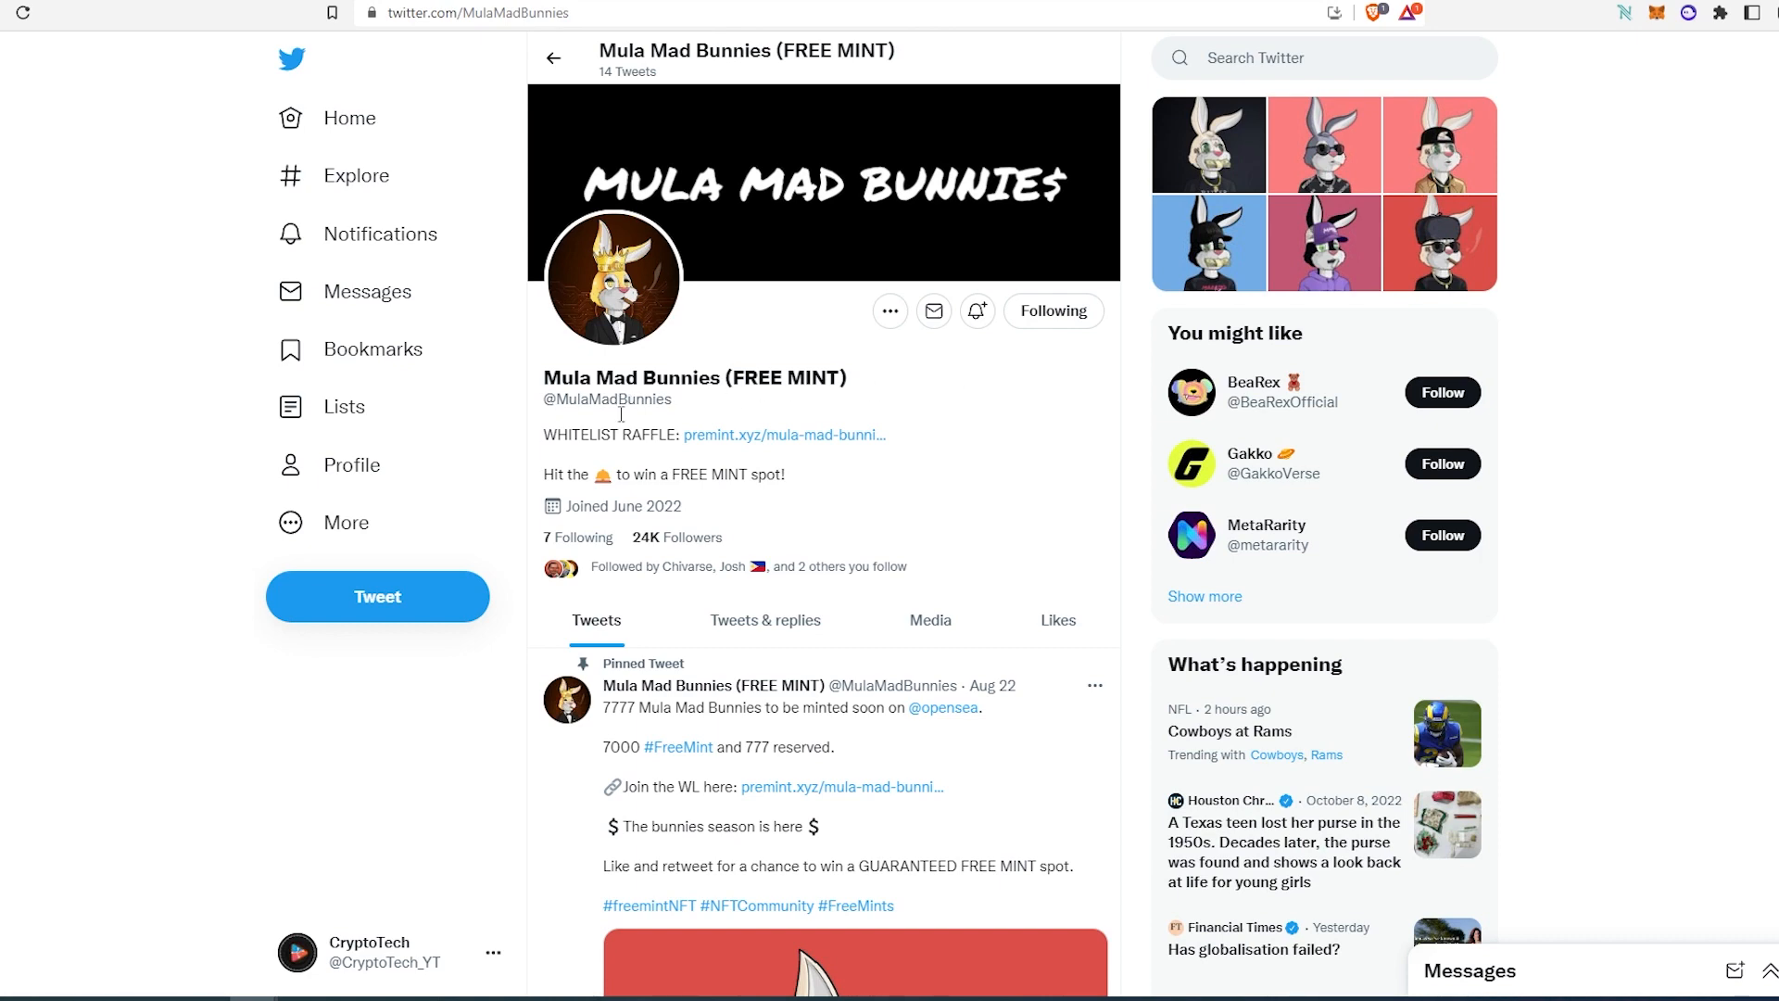
# - Scroll the InakaTabi_NFT timeline past the WL giveaway post to the 5K thank-you tweet
pyautogui.scroll(-3)
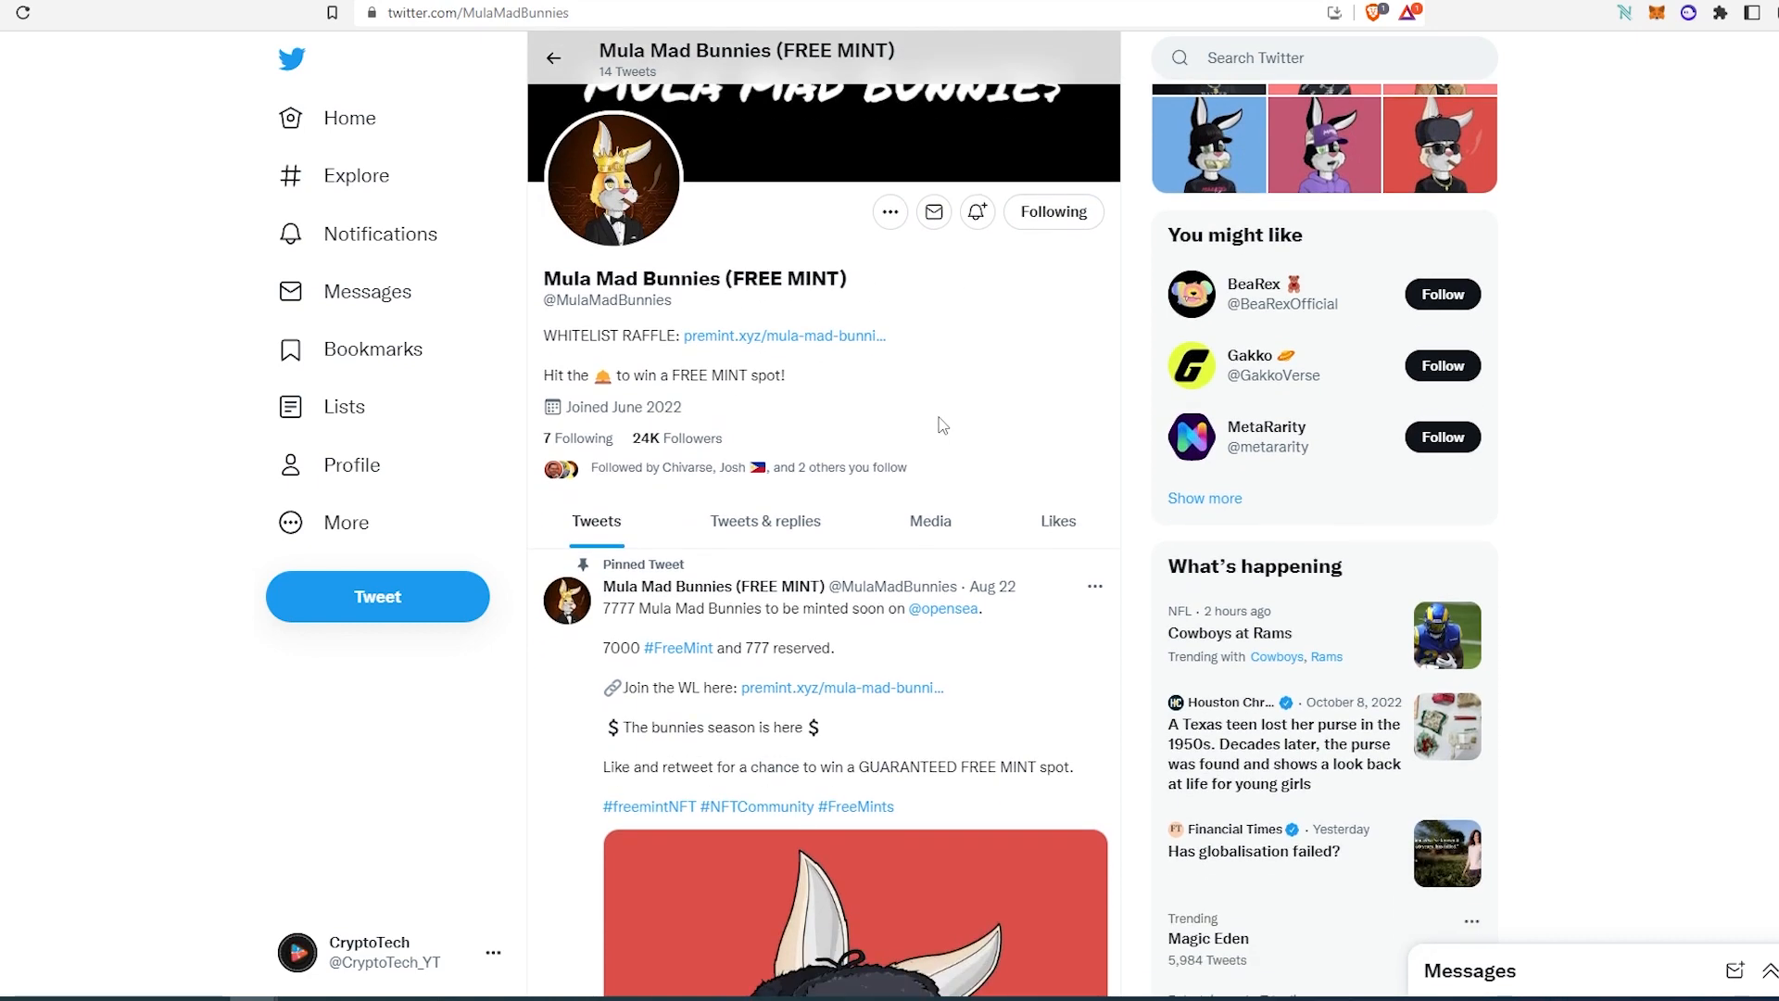
pyautogui.scroll(-3)
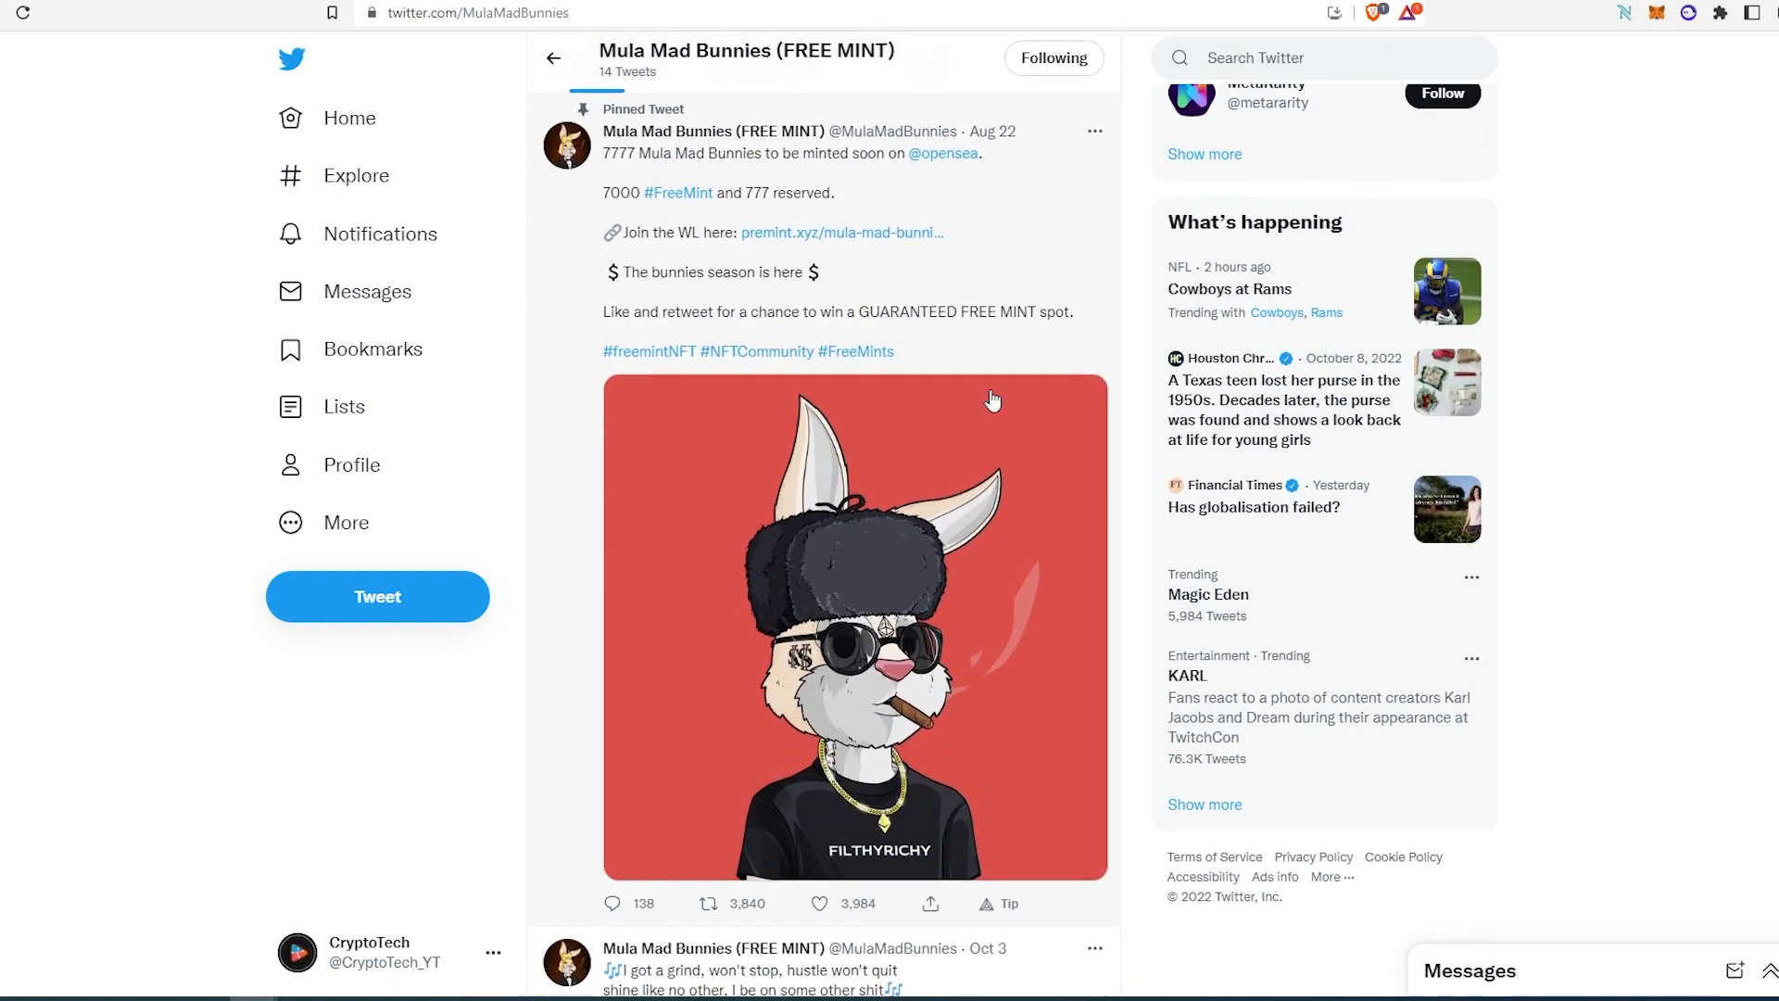
pyautogui.scroll(-3)
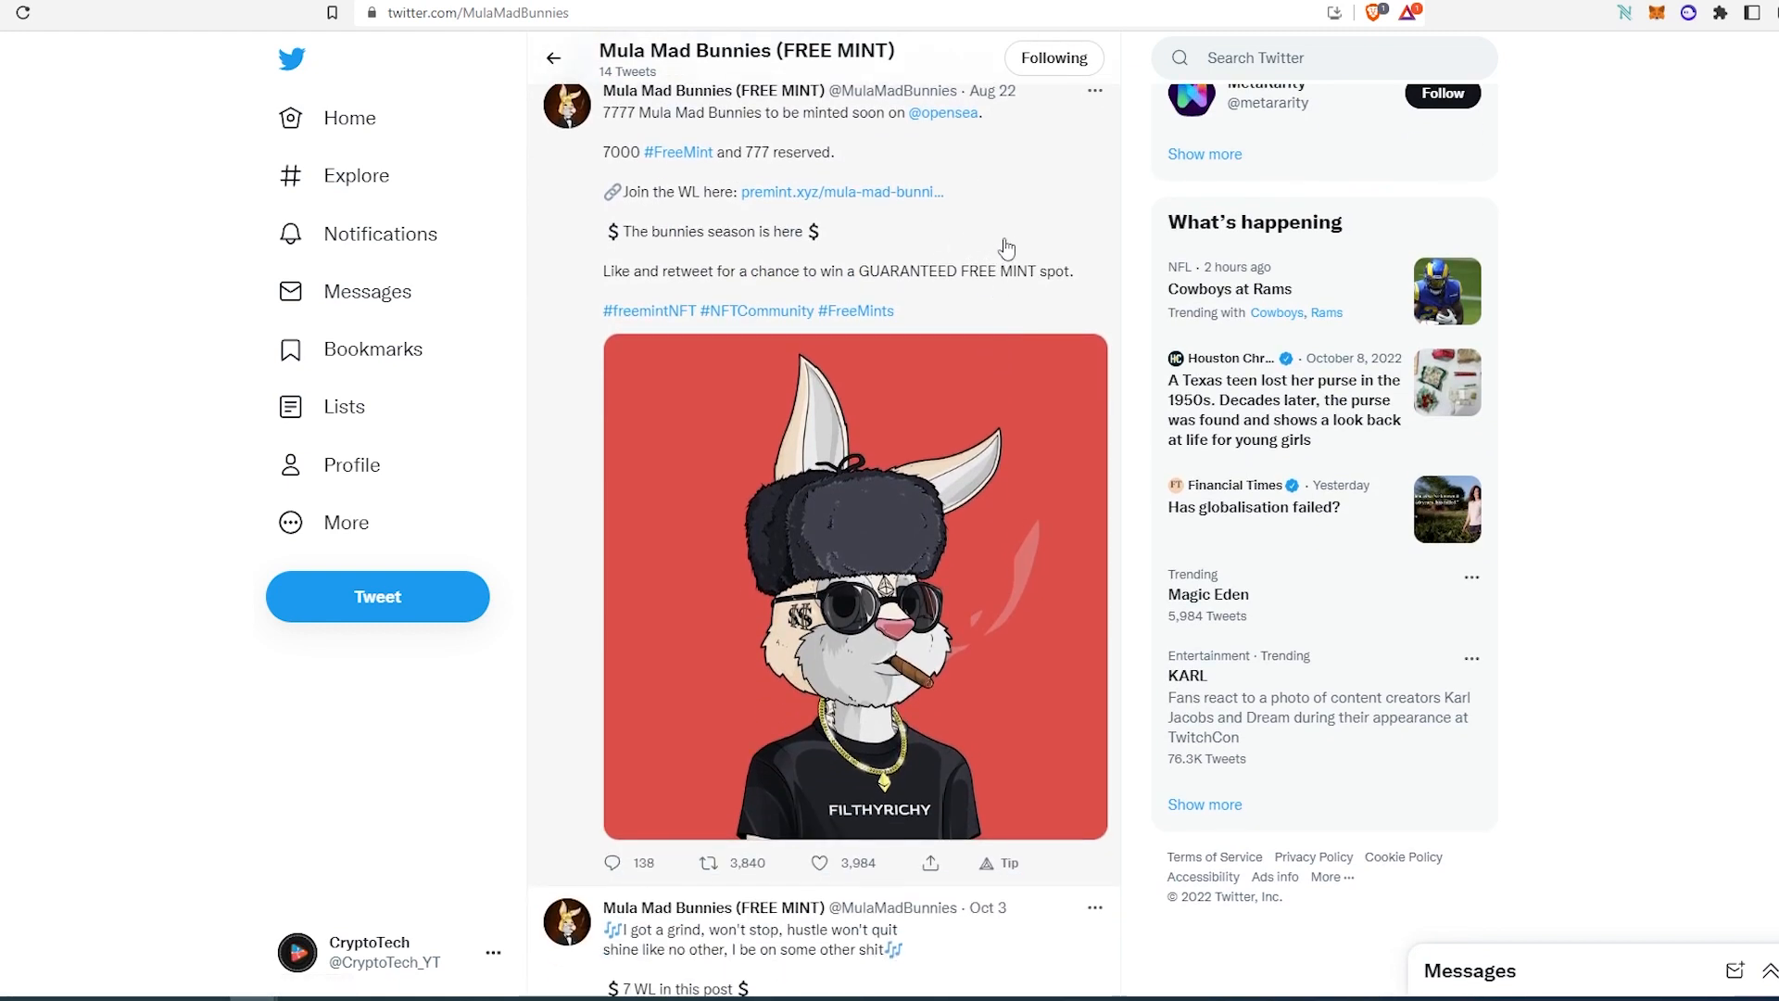
pyautogui.moveTo(971, 219)
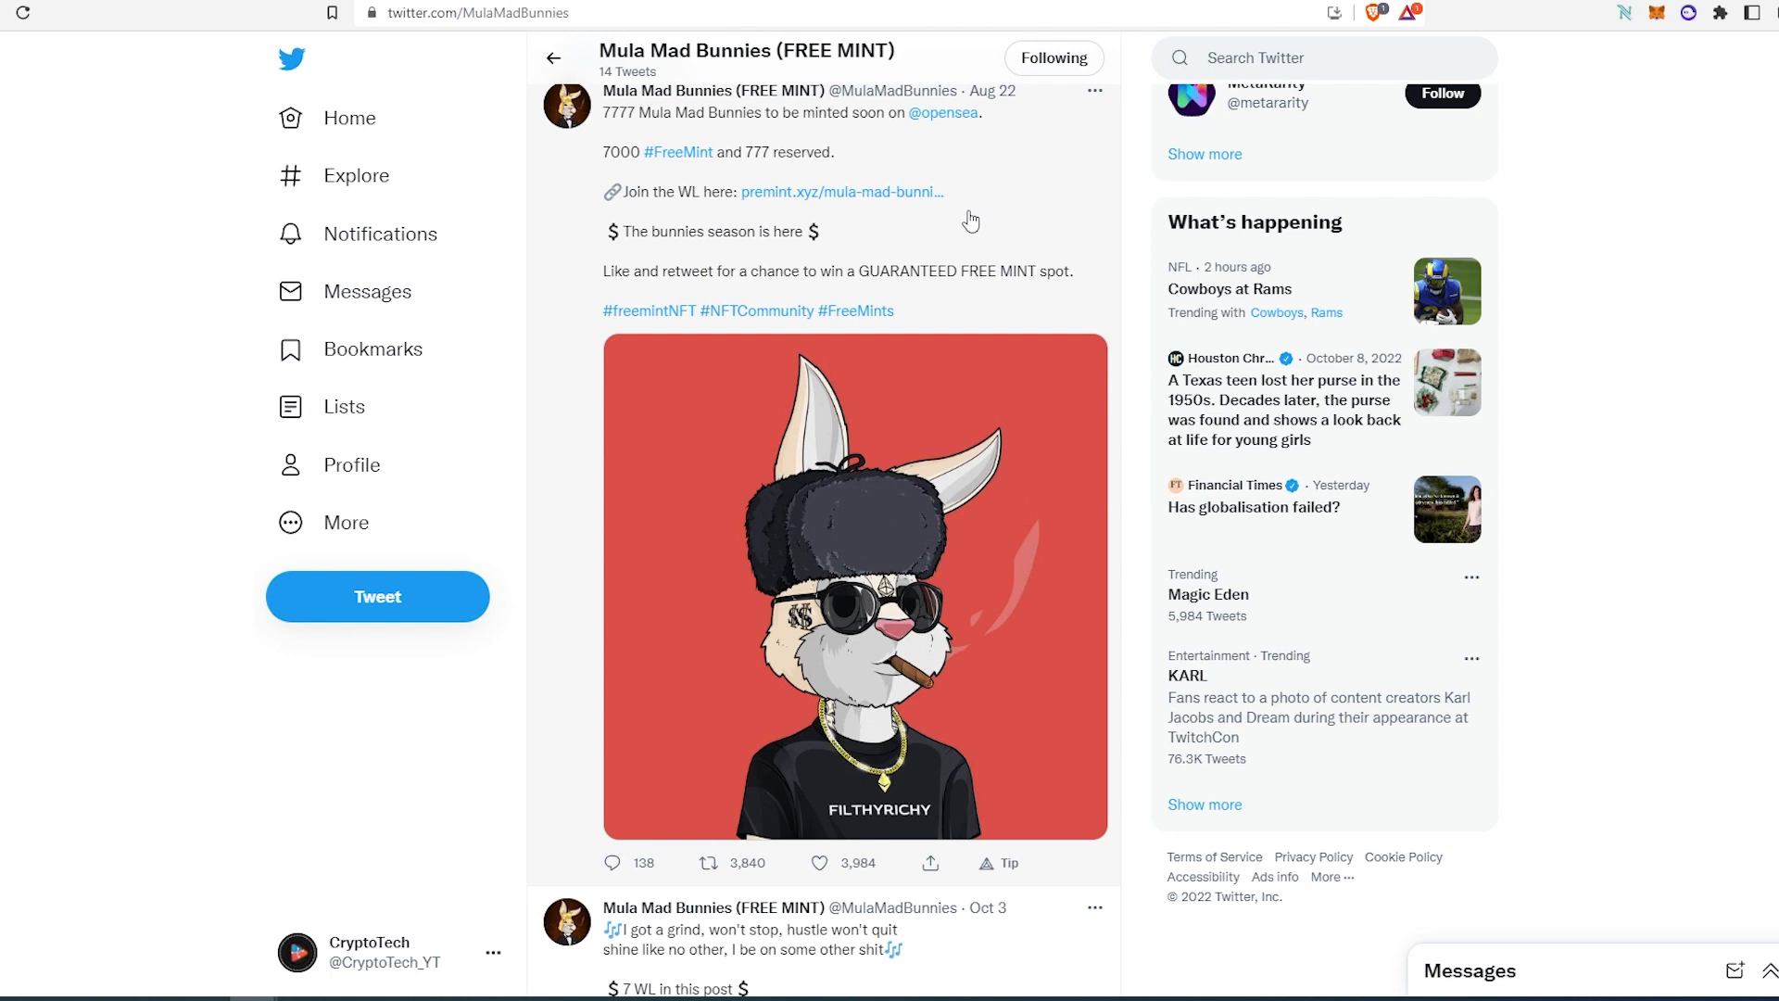
pyautogui.moveTo(621, 145)
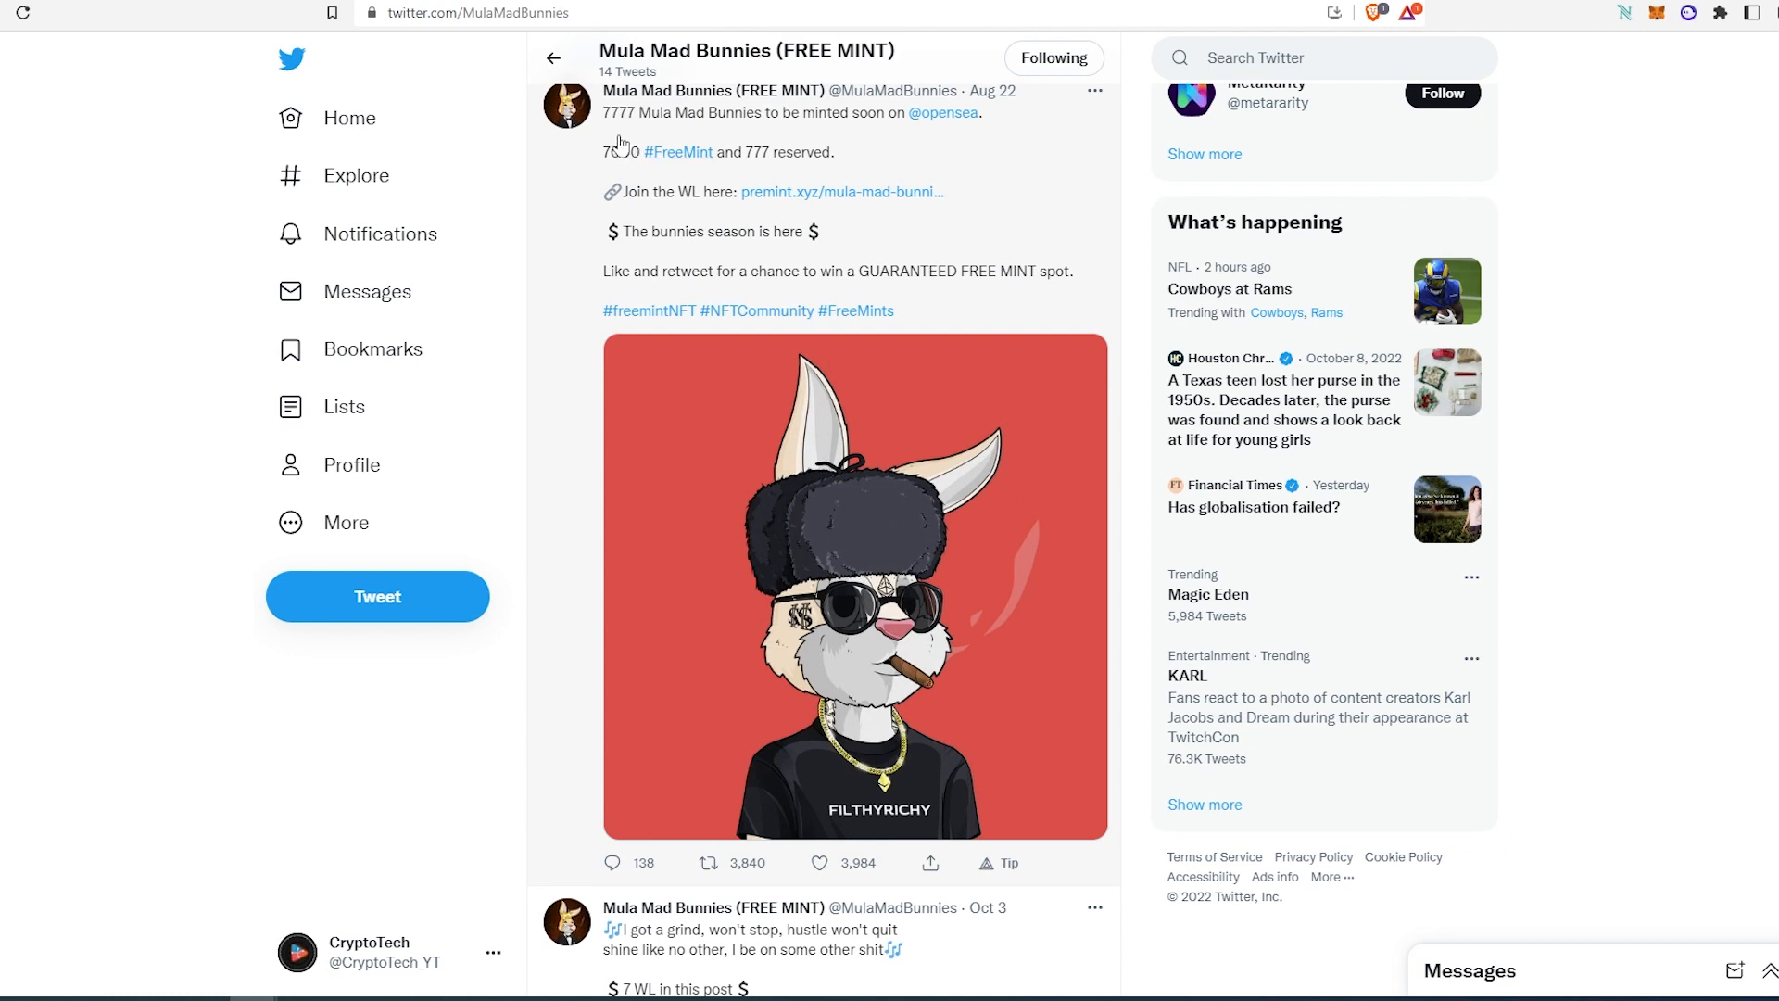
pyautogui.moveTo(663, 125)
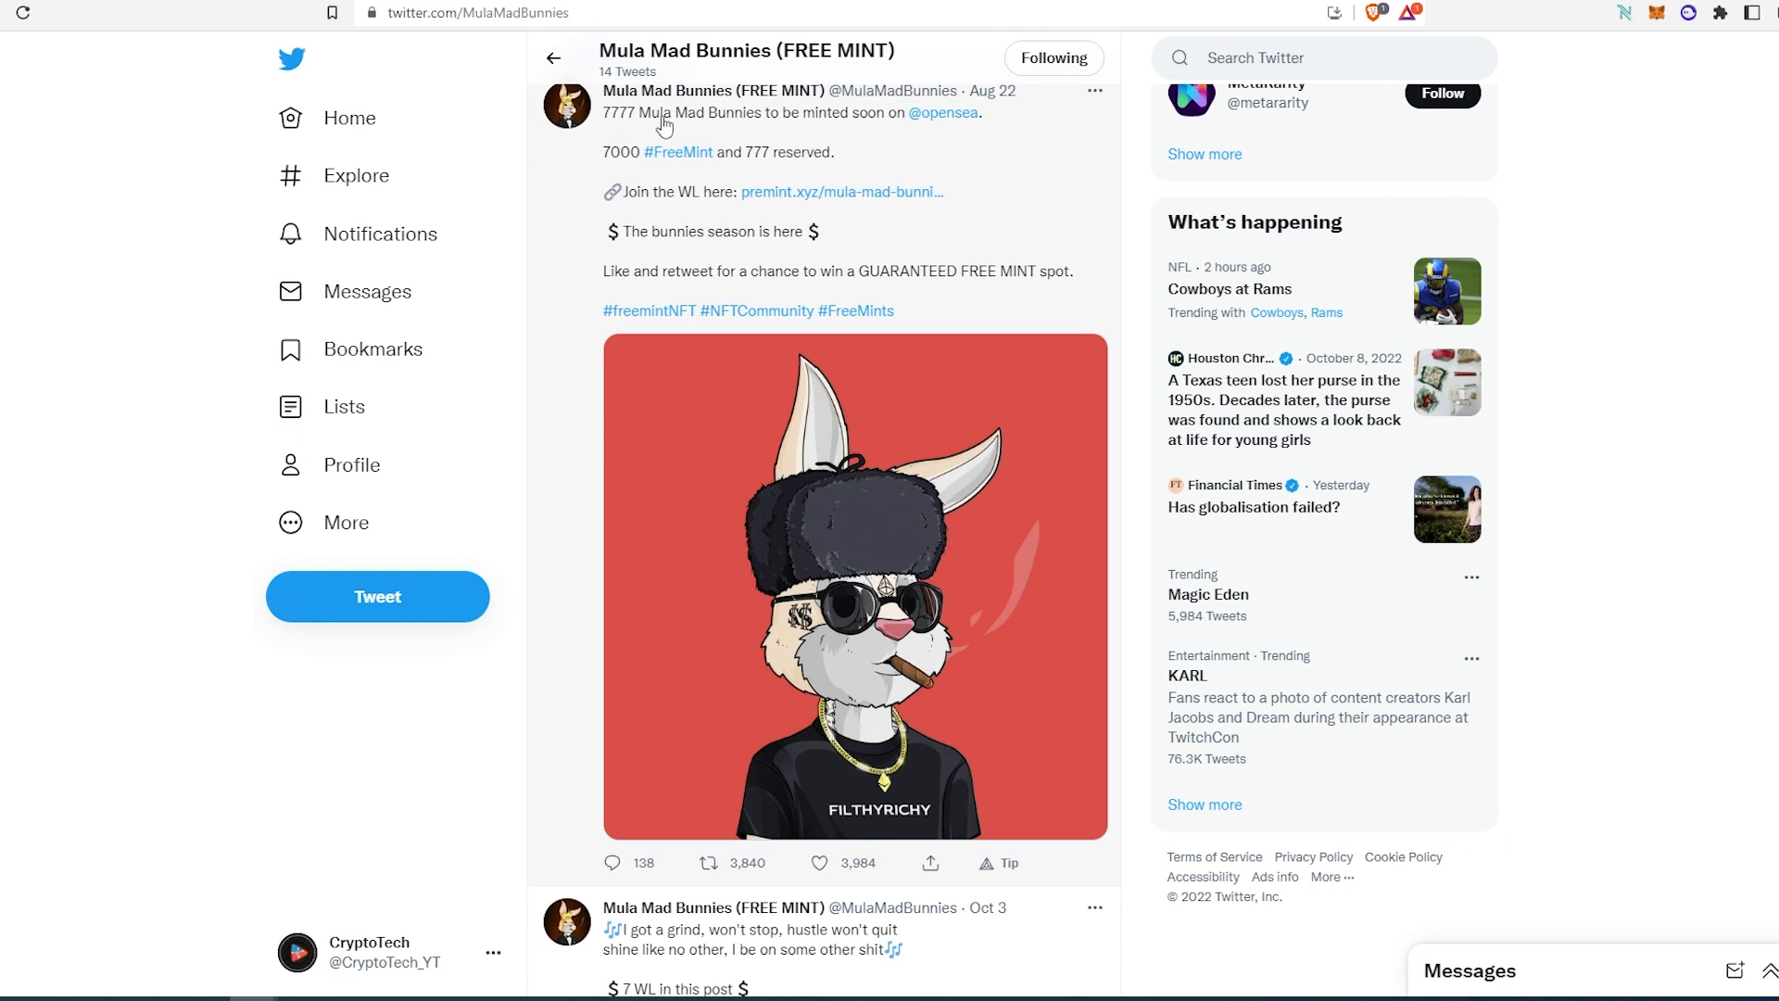
pyautogui.moveTo(781, 166)
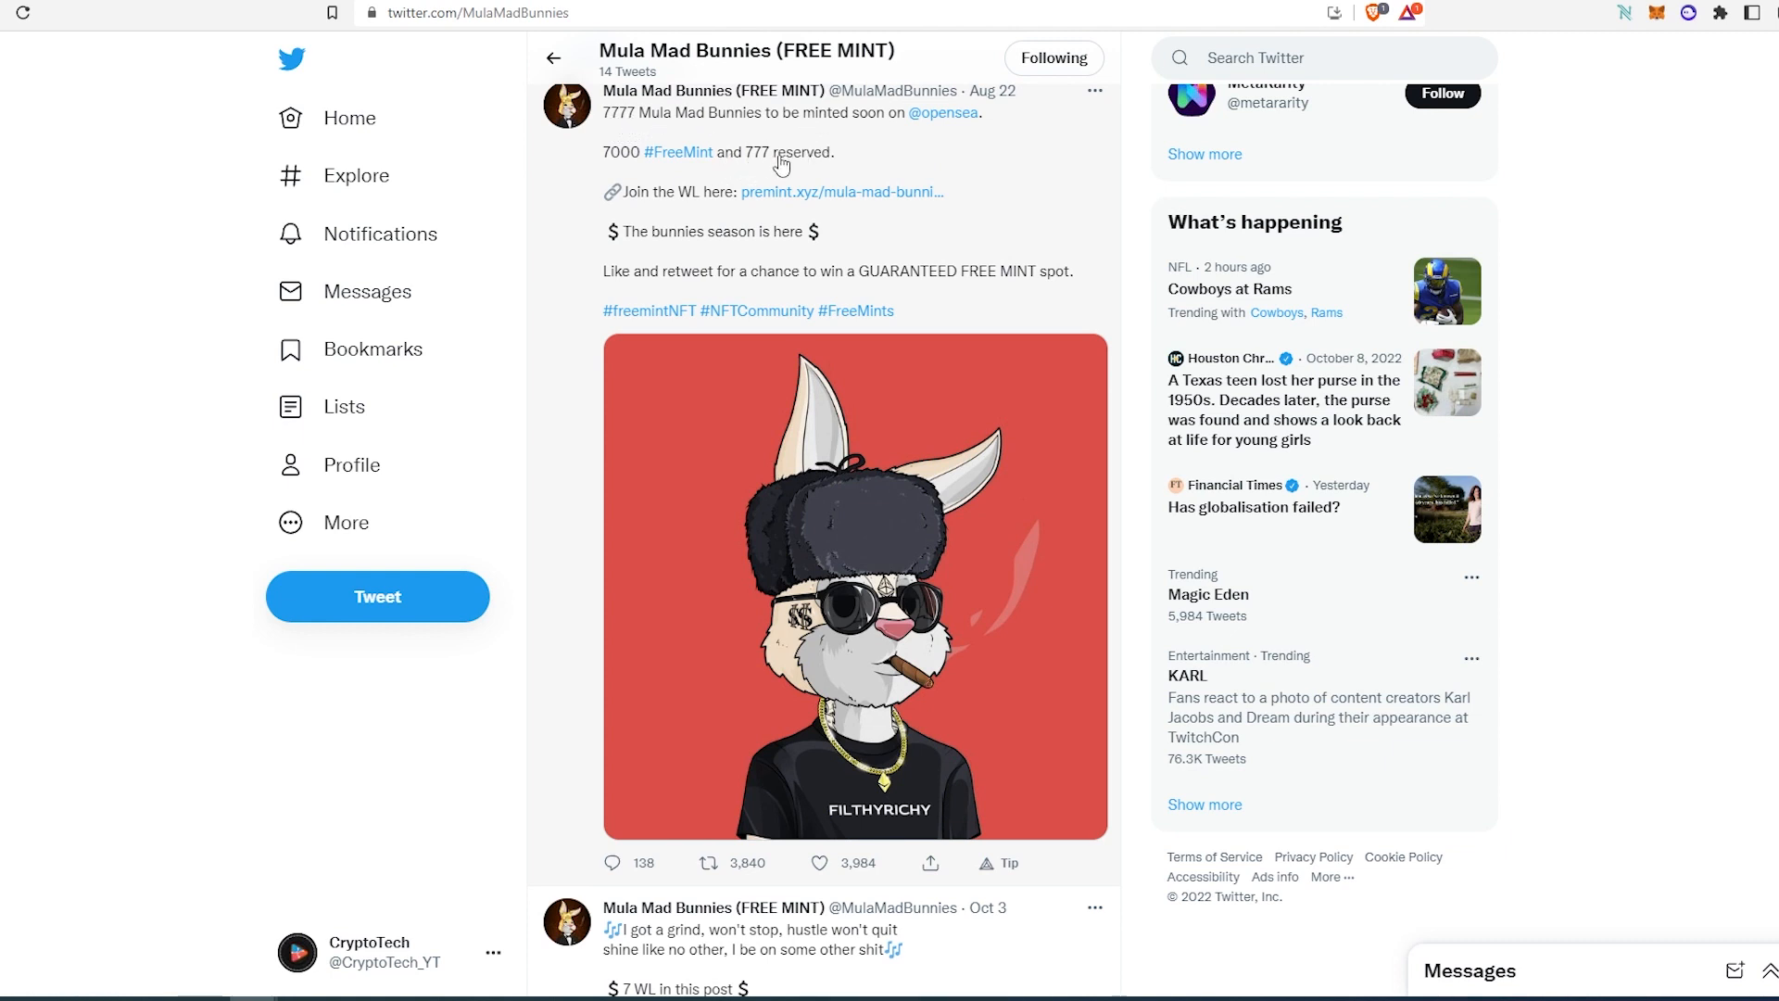
pyautogui.moveTo(1055, 174)
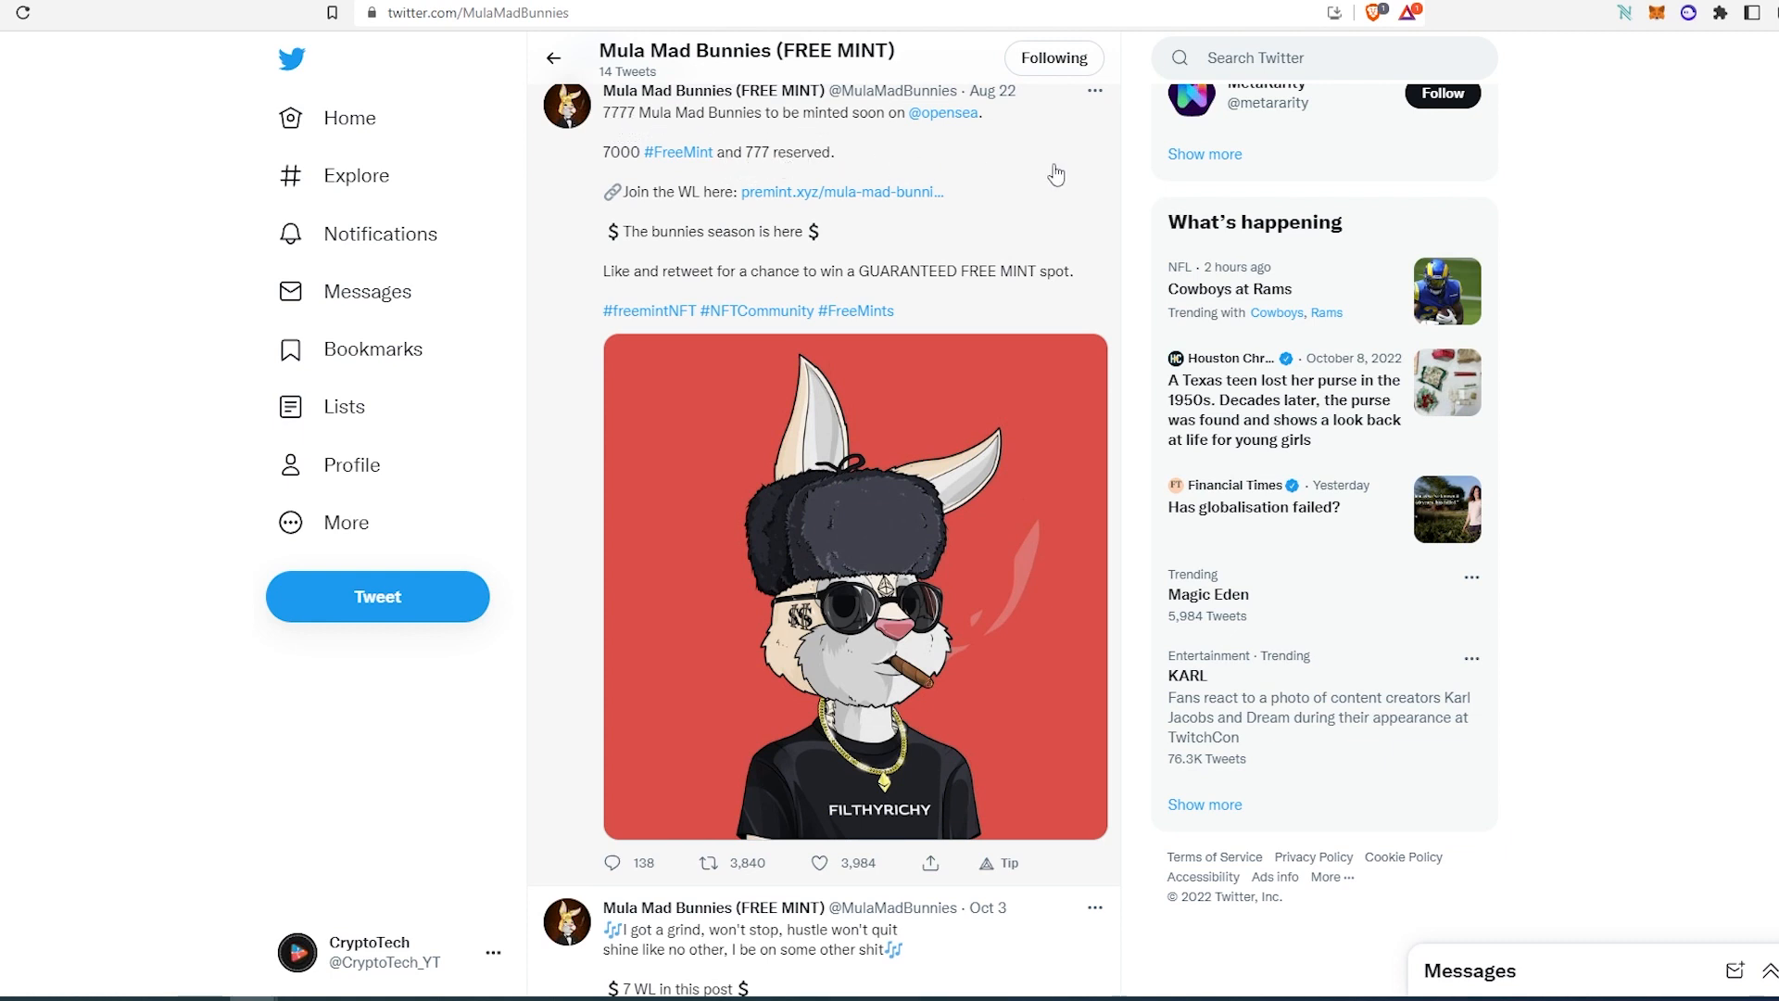
pyautogui.moveTo(593, 156)
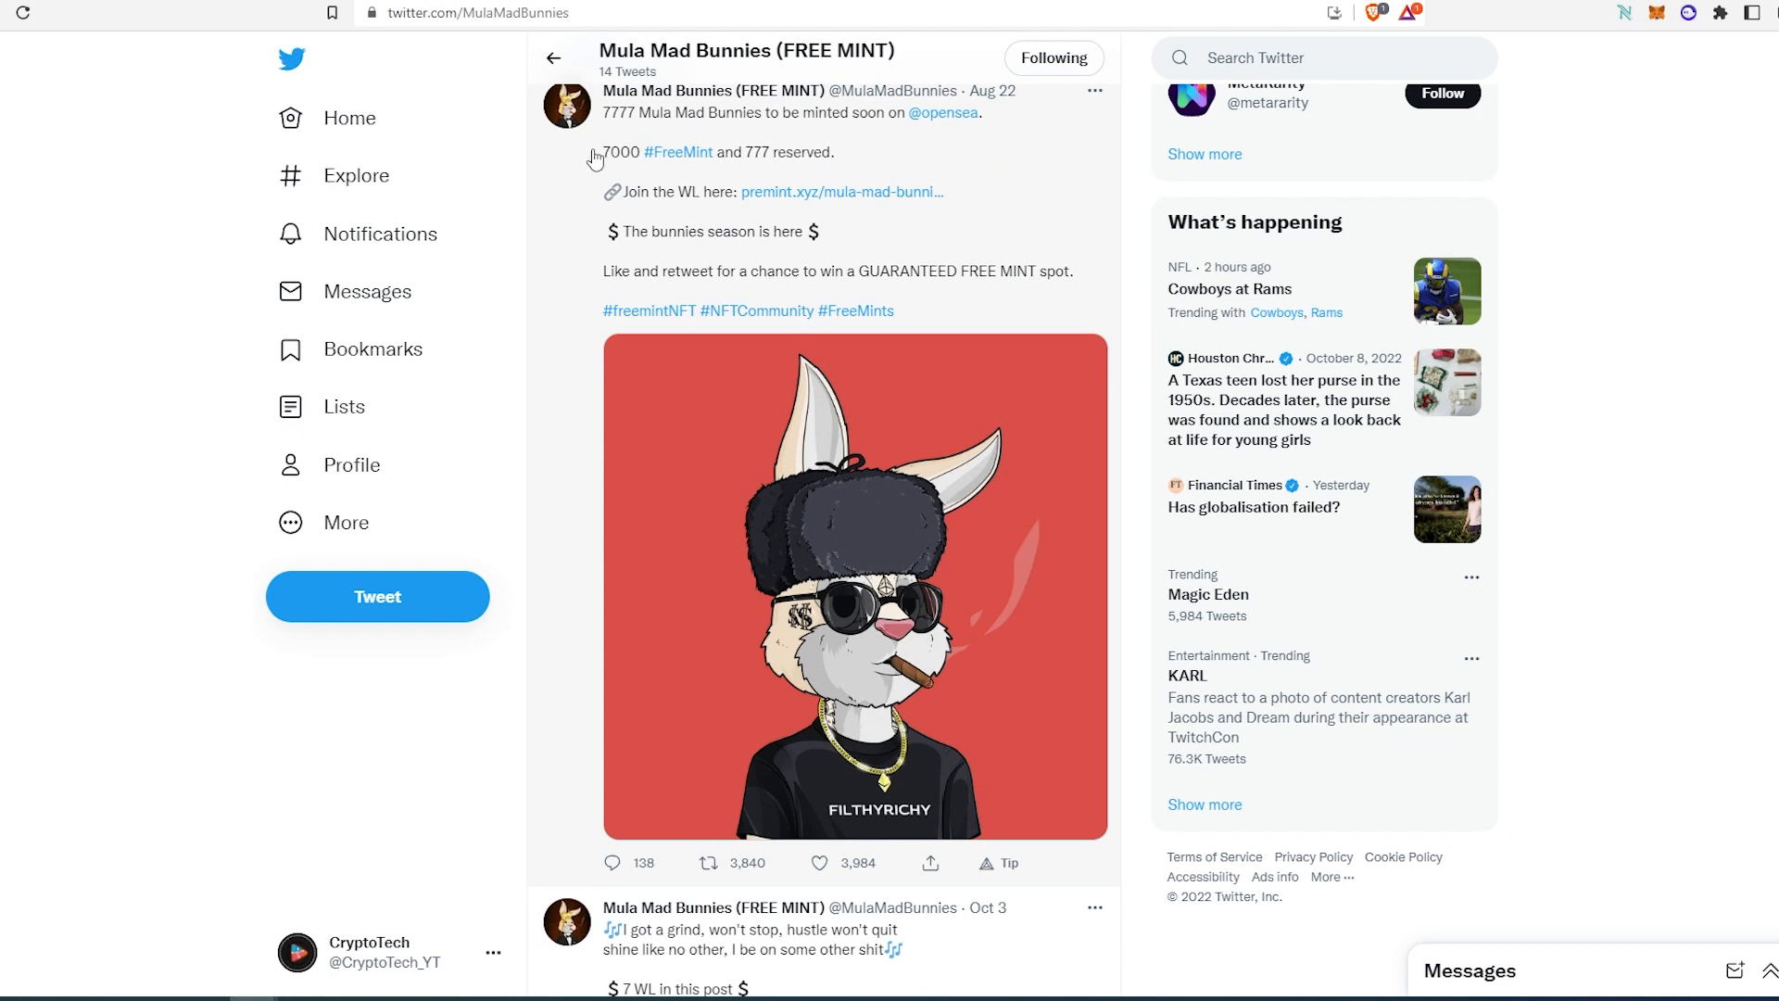
pyautogui.moveTo(1065, 188)
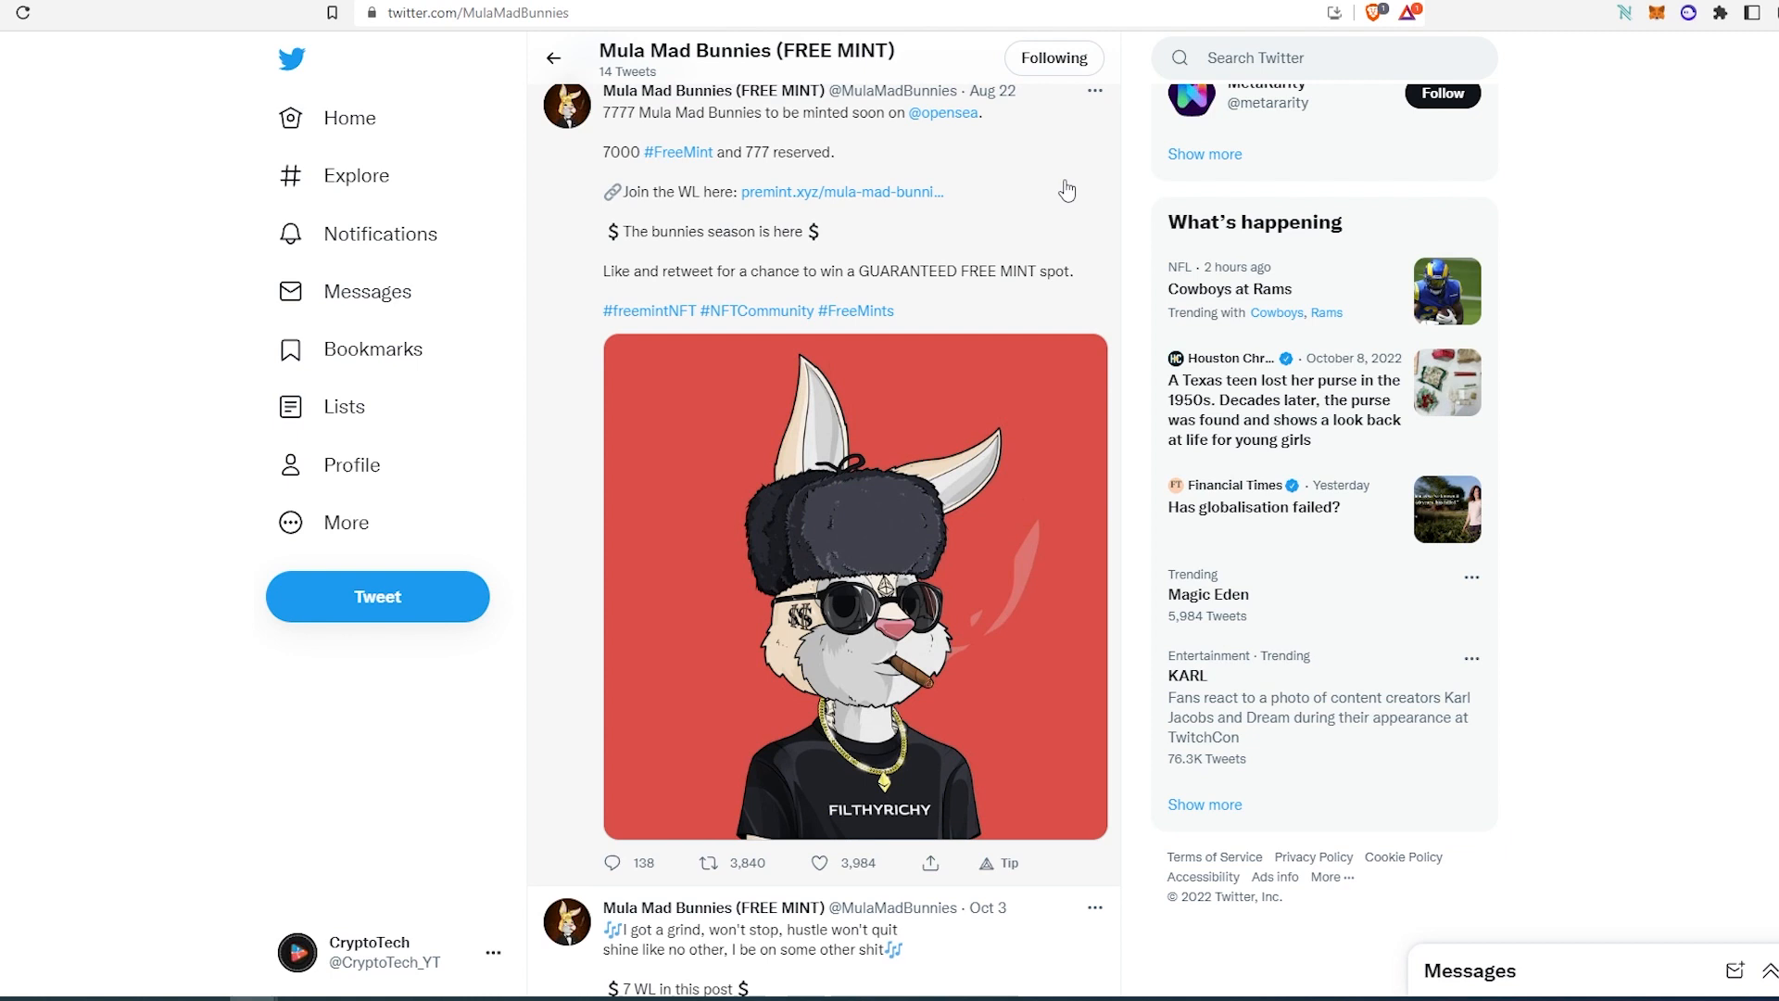
pyautogui.moveTo(730, 229)
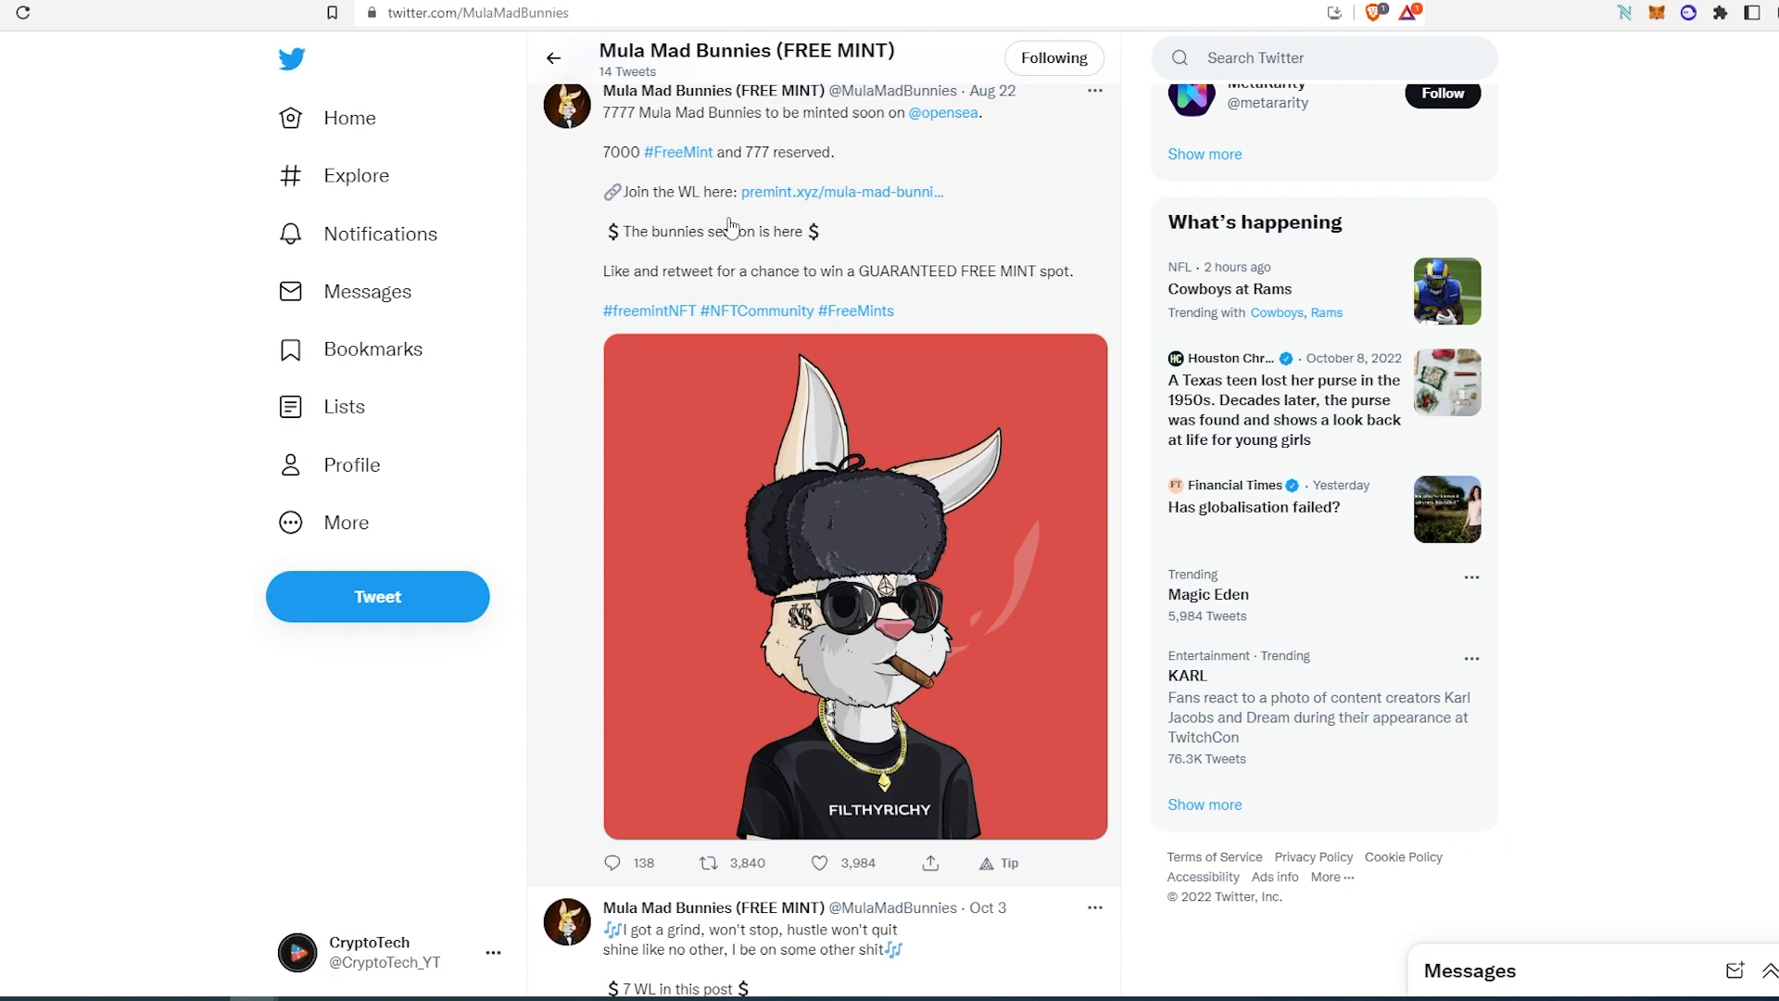
pyautogui.moveTo(1025, 206)
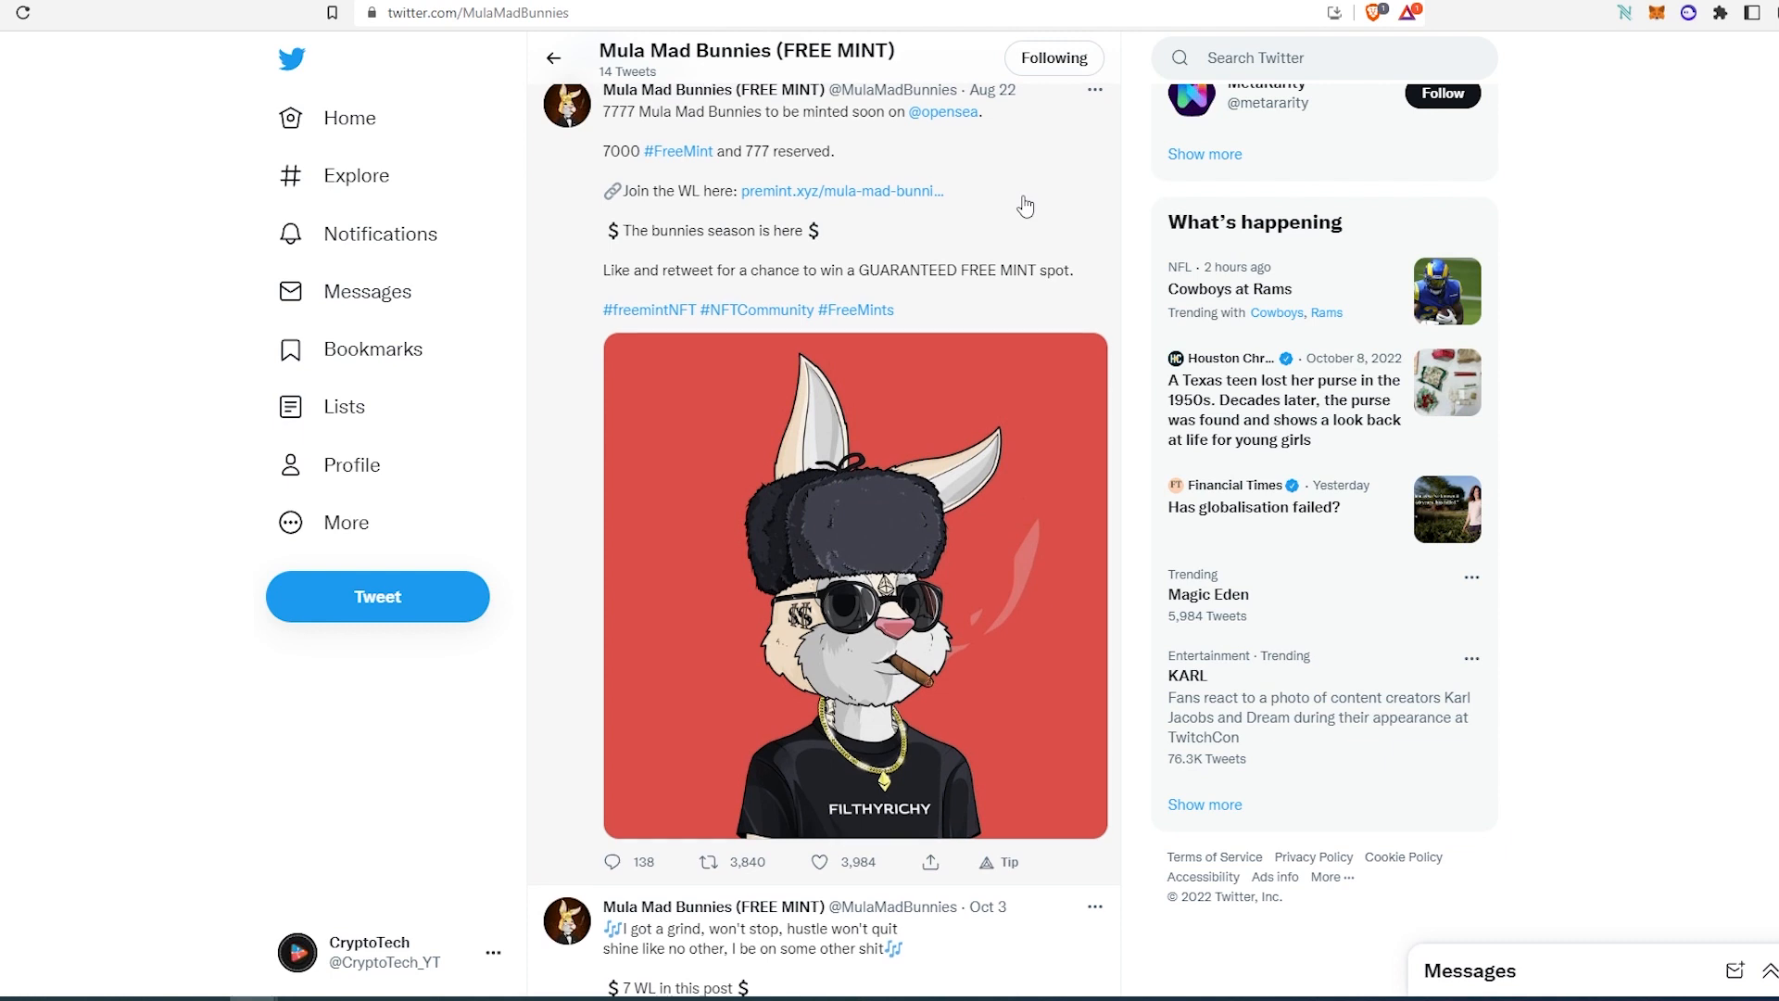
pyautogui.scroll(-3)
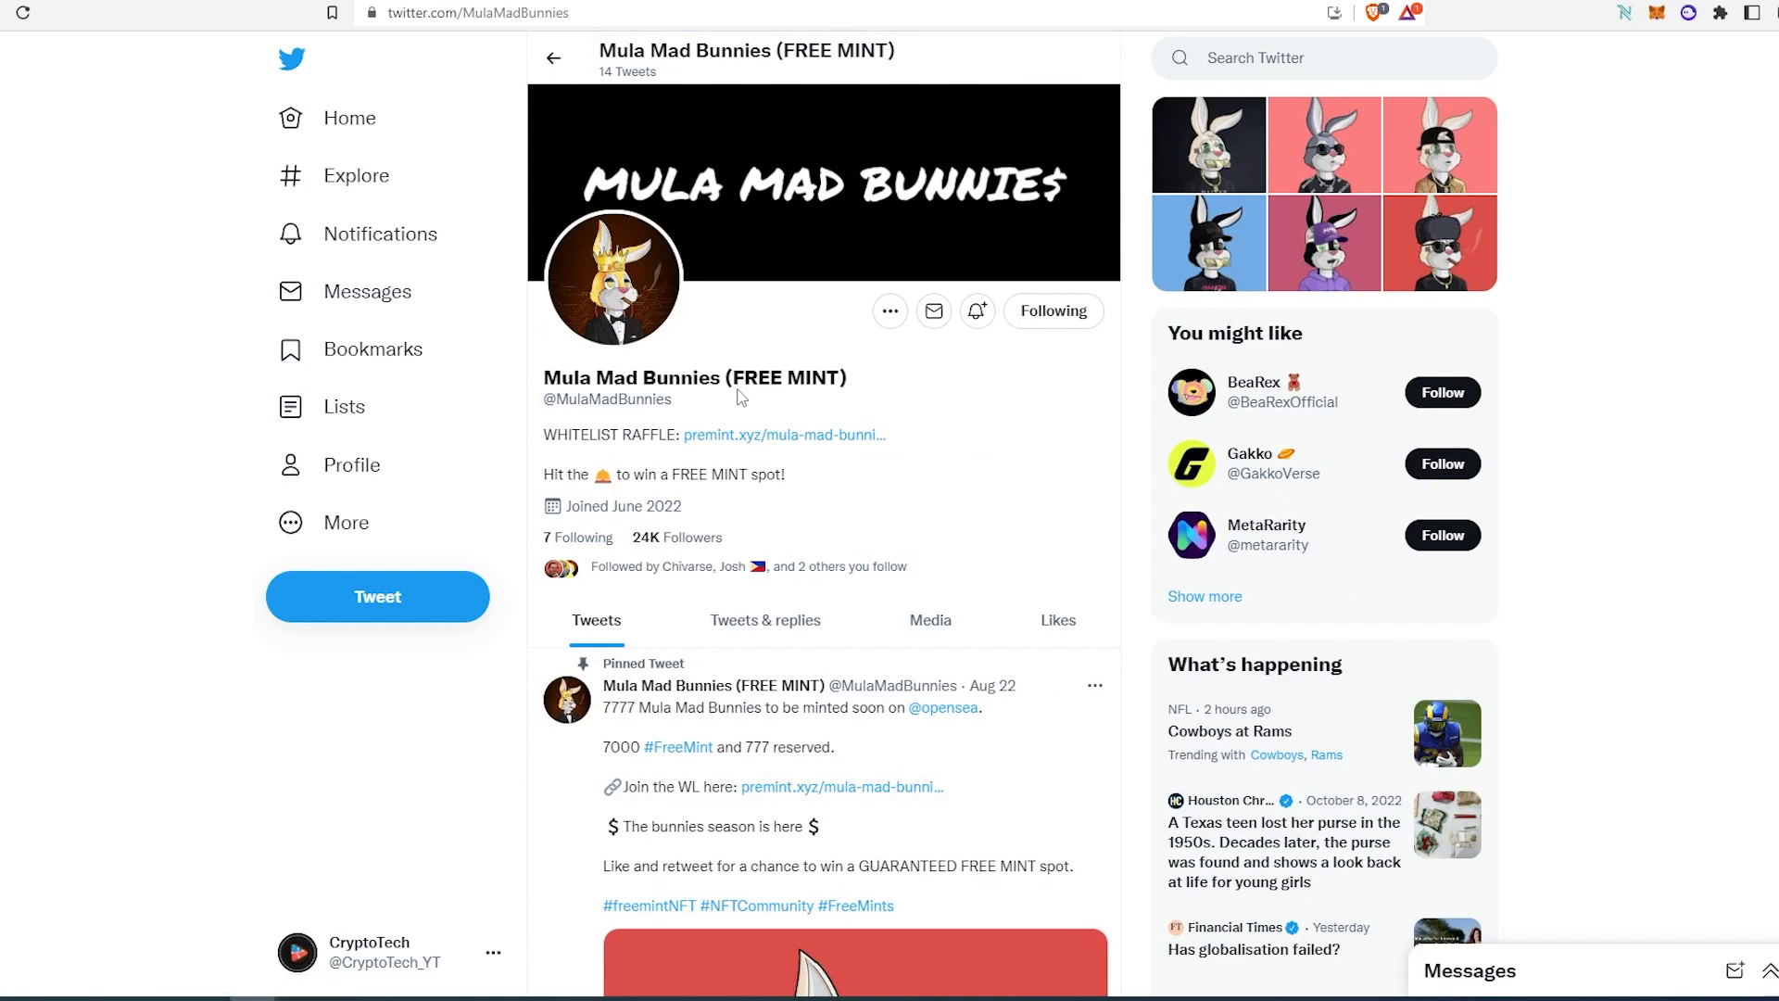
pyautogui.moveTo(696, 345)
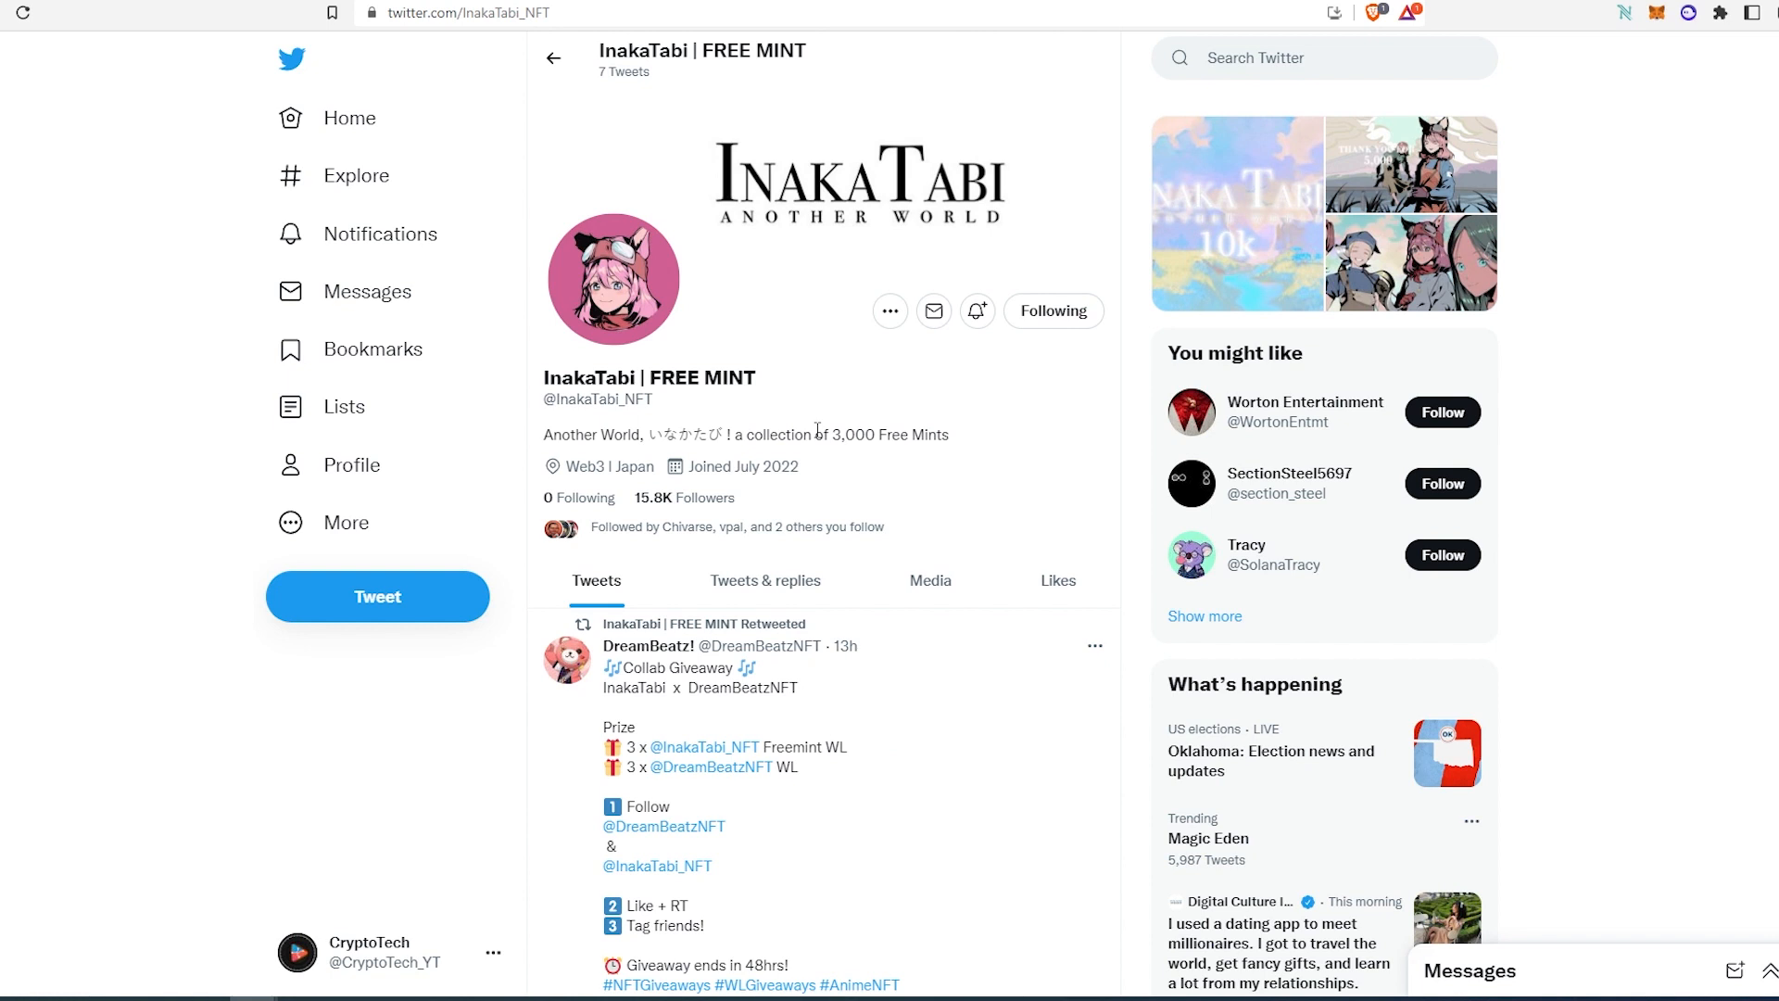
pyautogui.moveTo(822, 492)
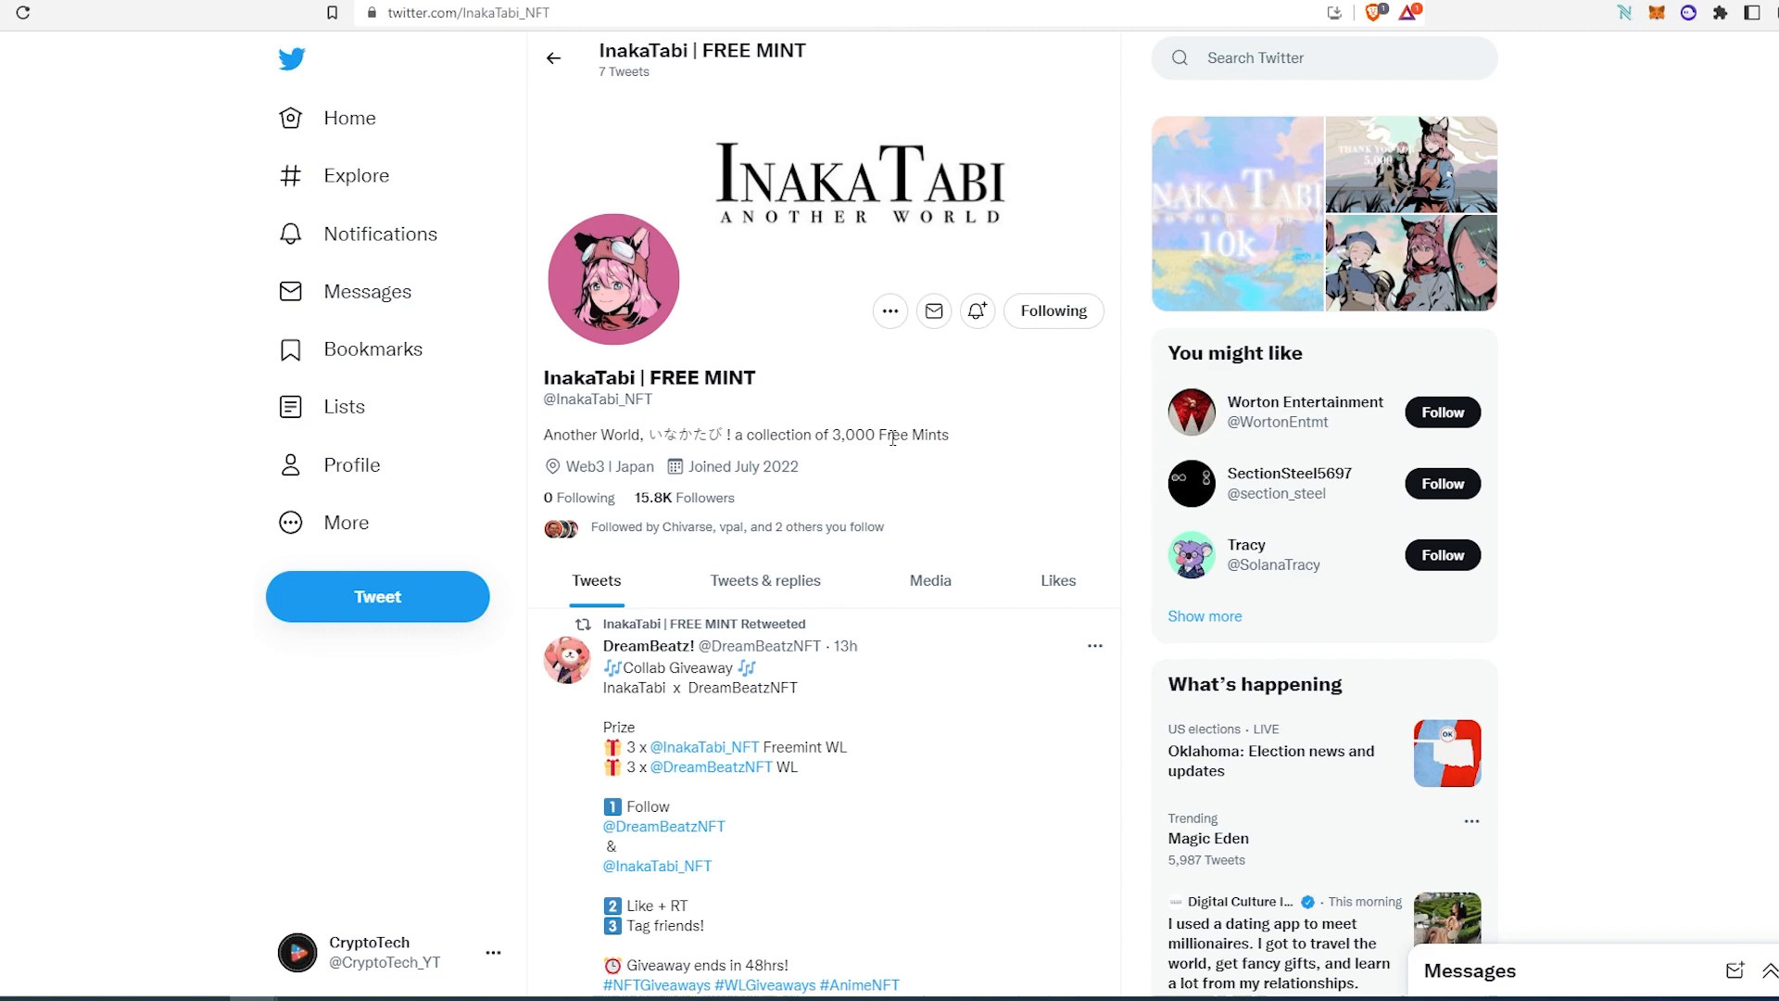
pyautogui.scroll(-3)
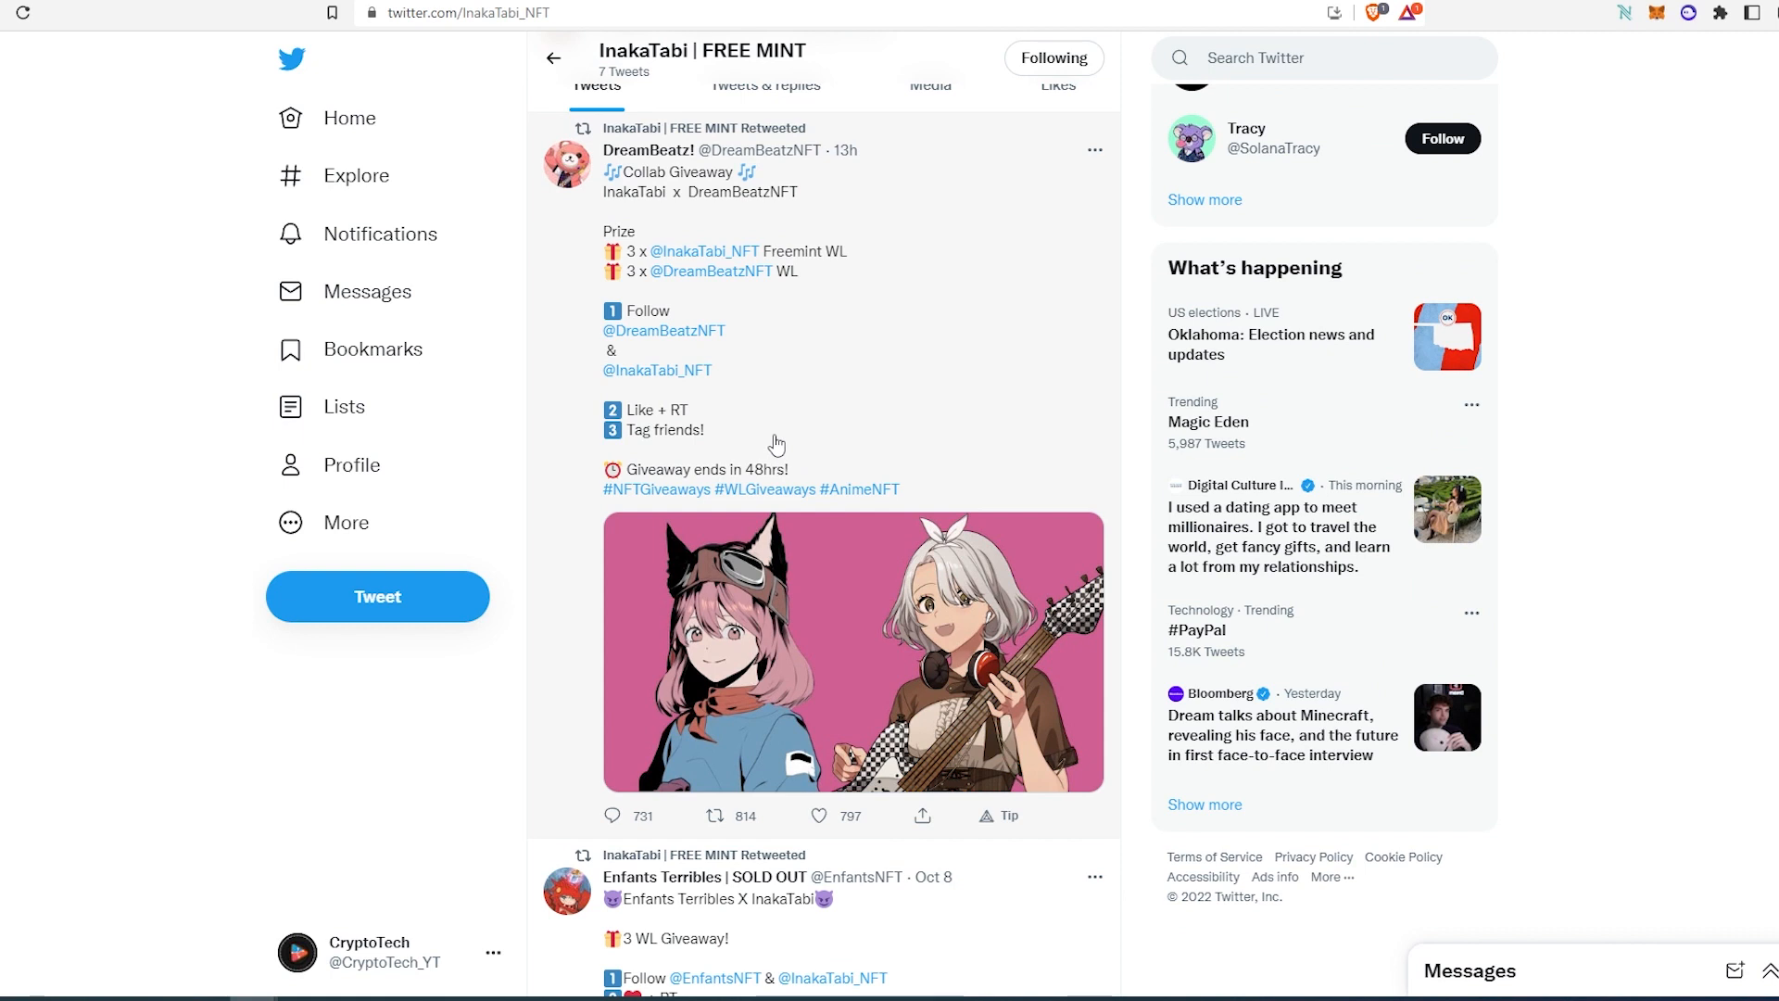
pyautogui.scroll(-3)
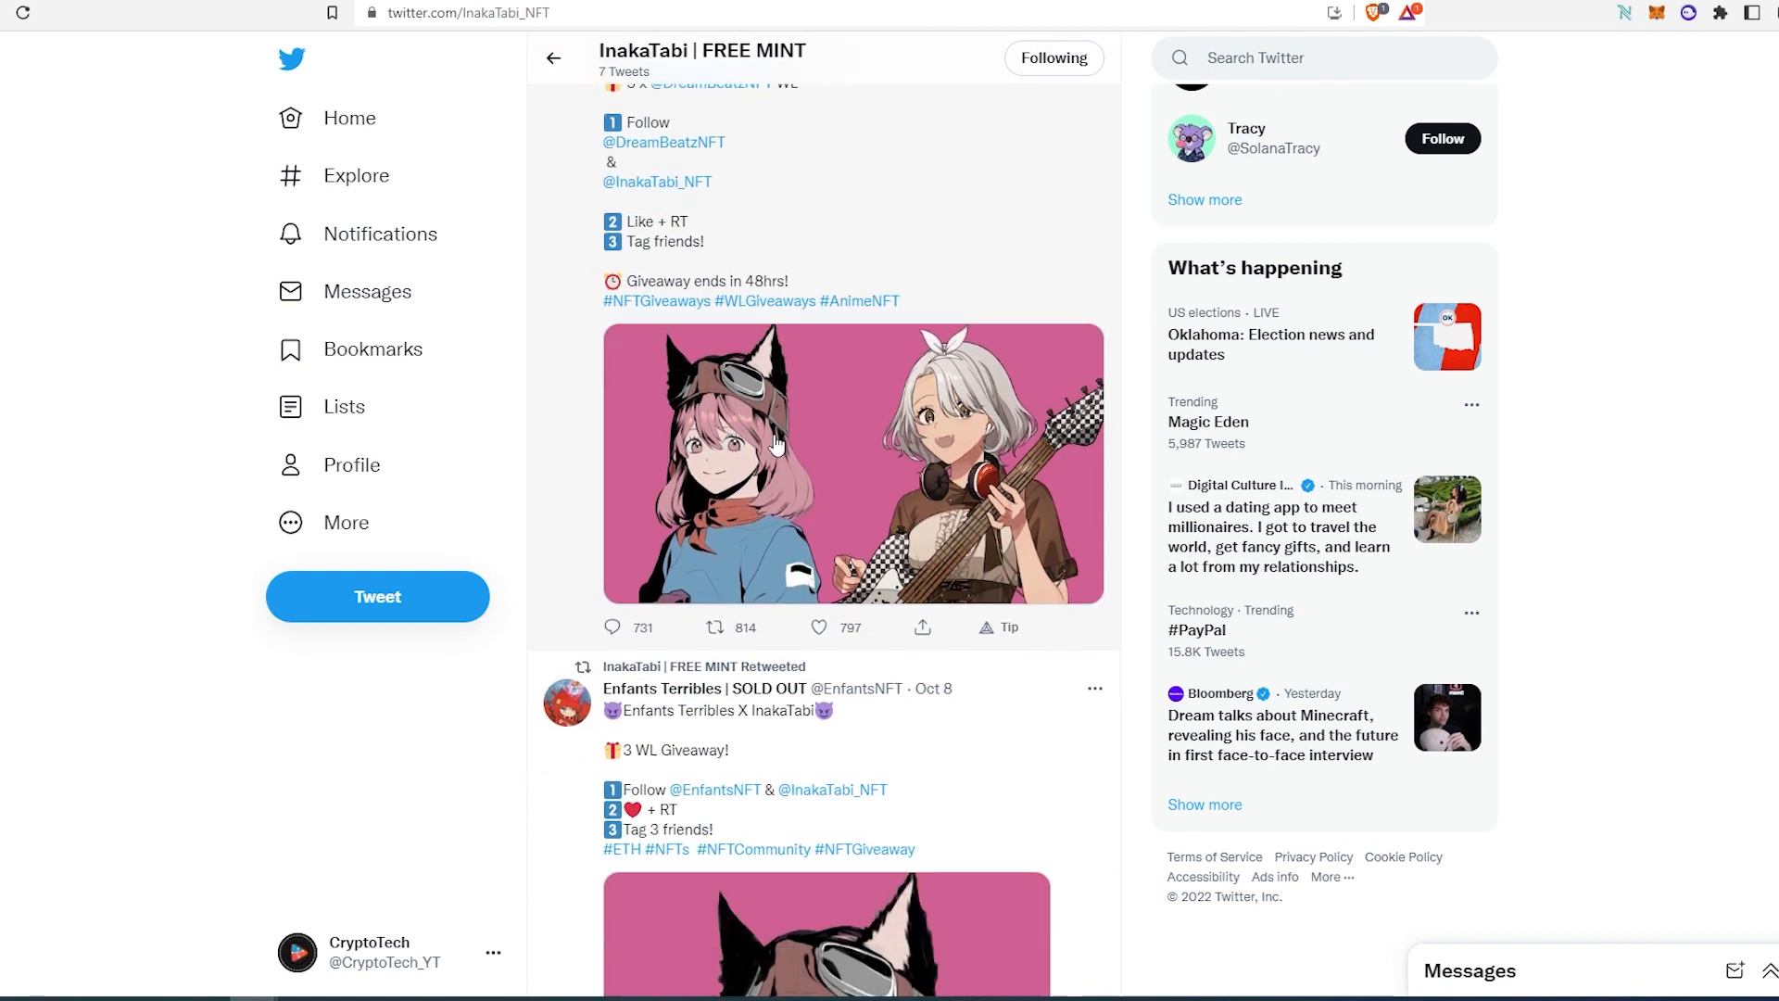
pyautogui.scroll(-3)
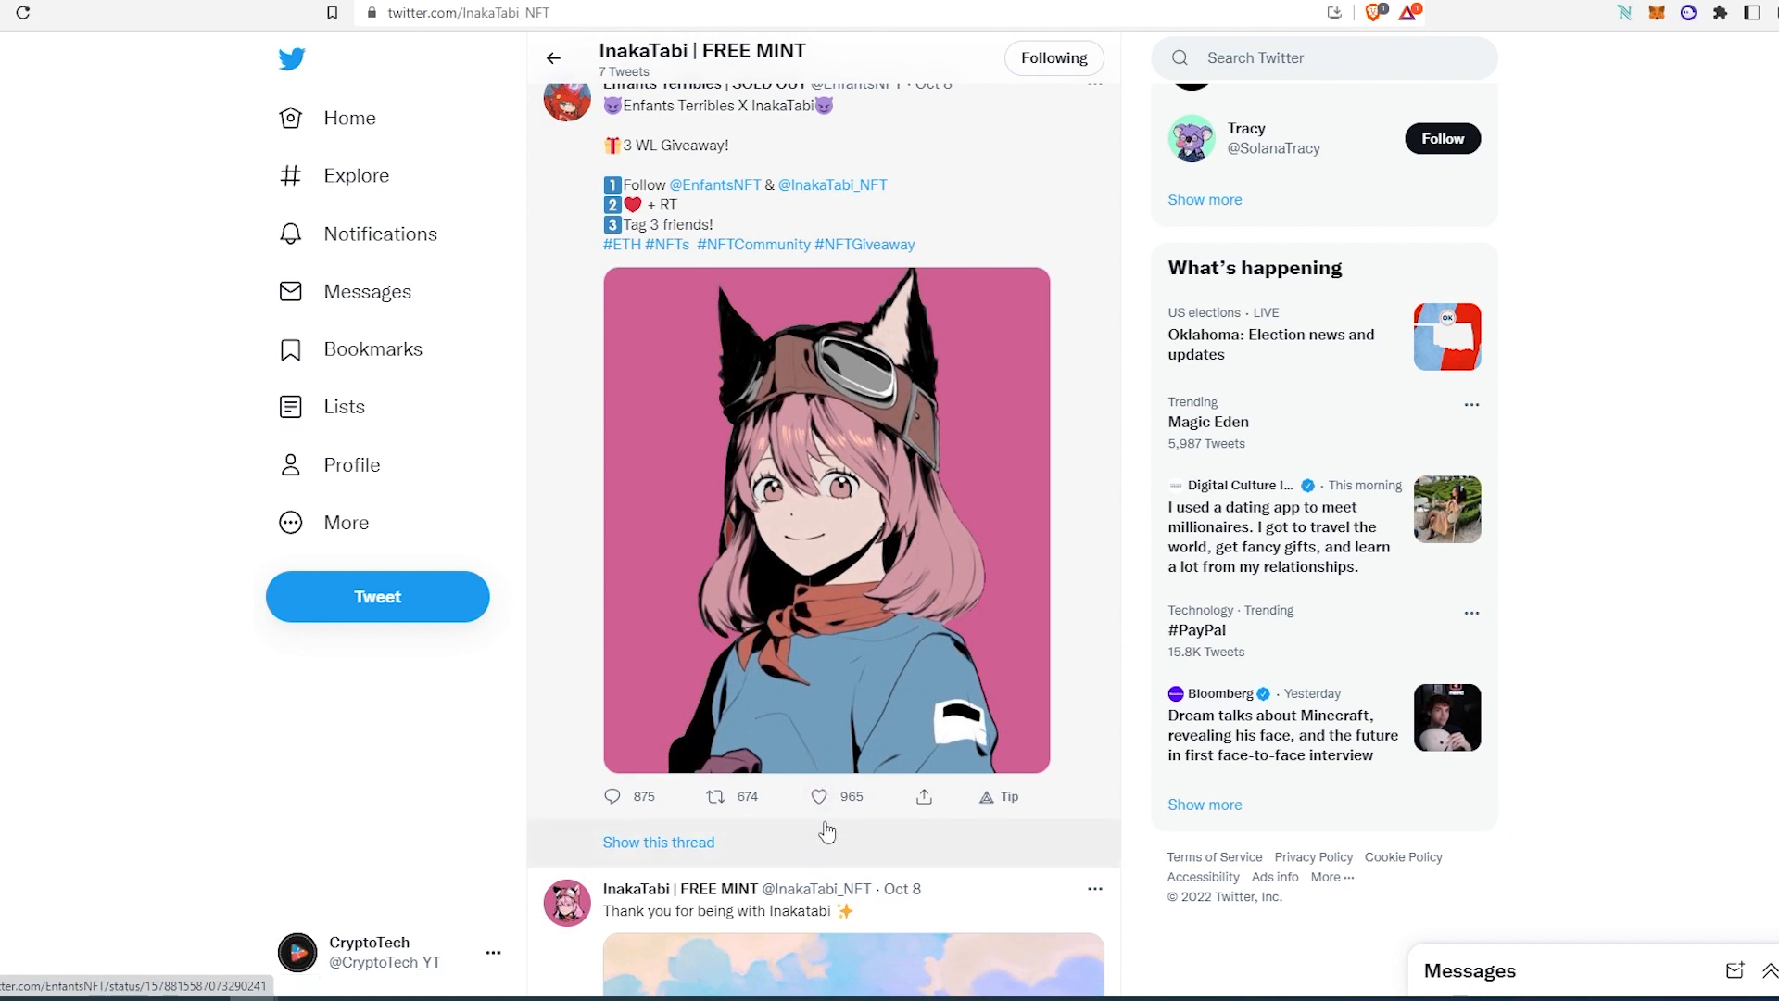
pyautogui.moveTo(789, 833)
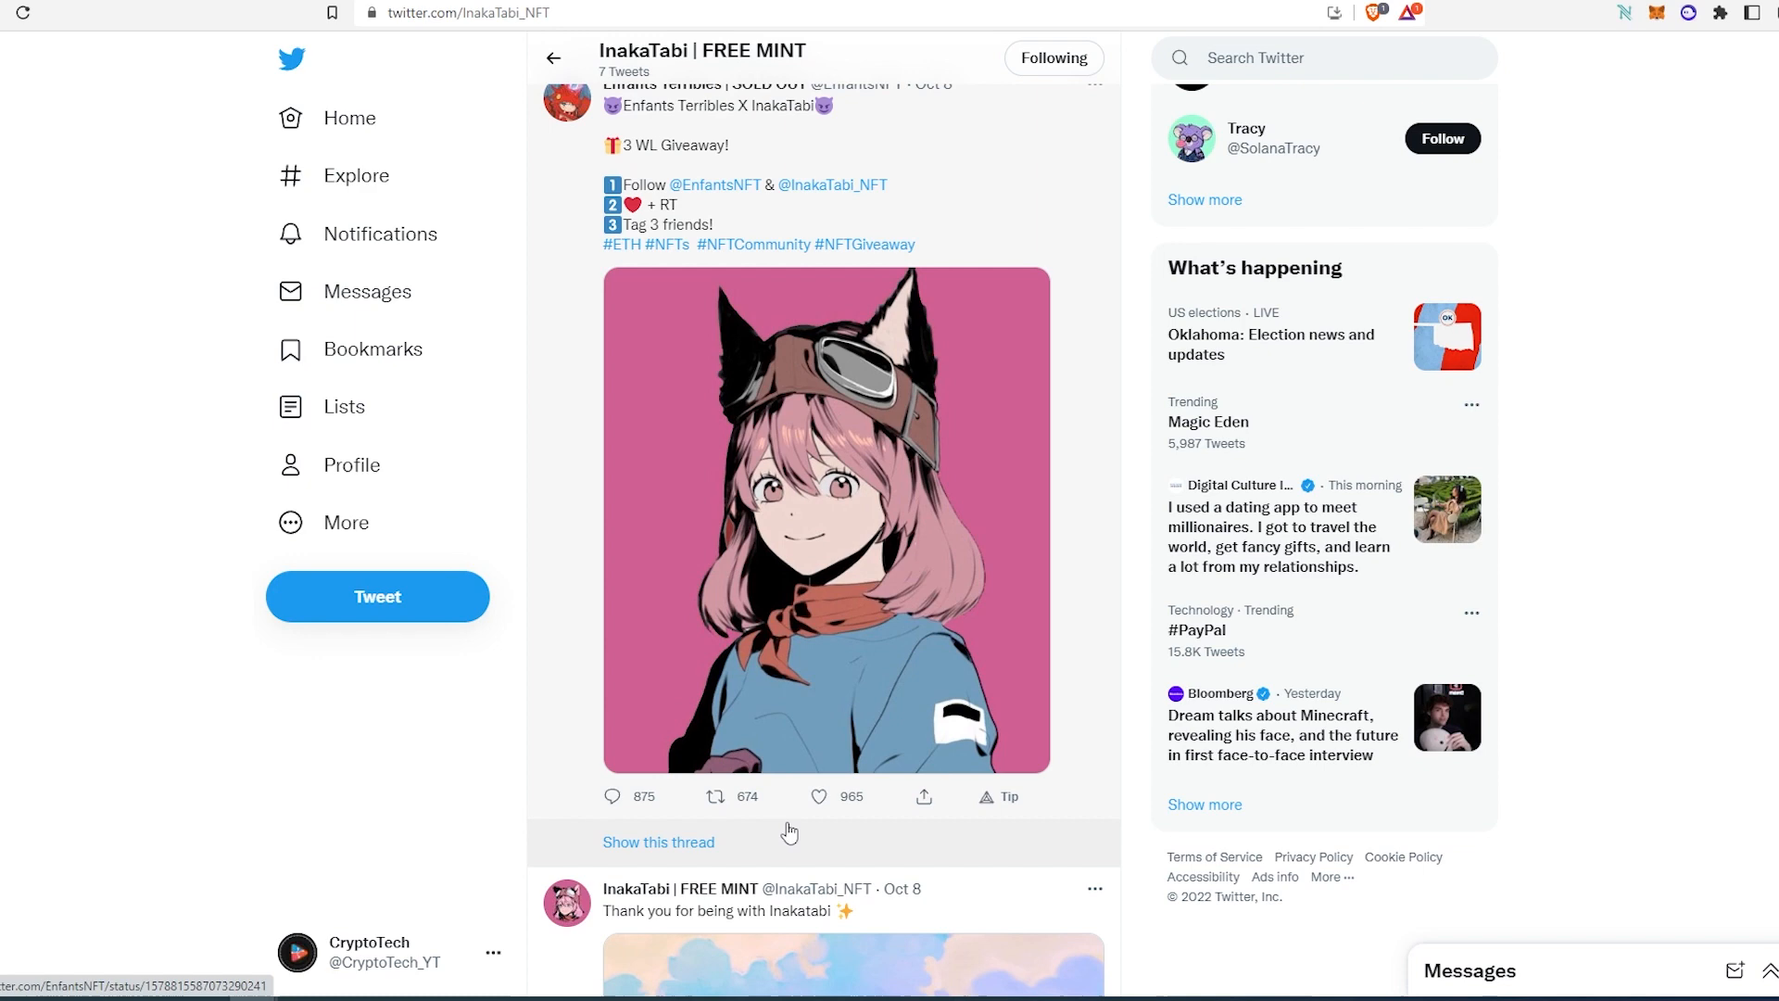
pyautogui.scroll(-3)
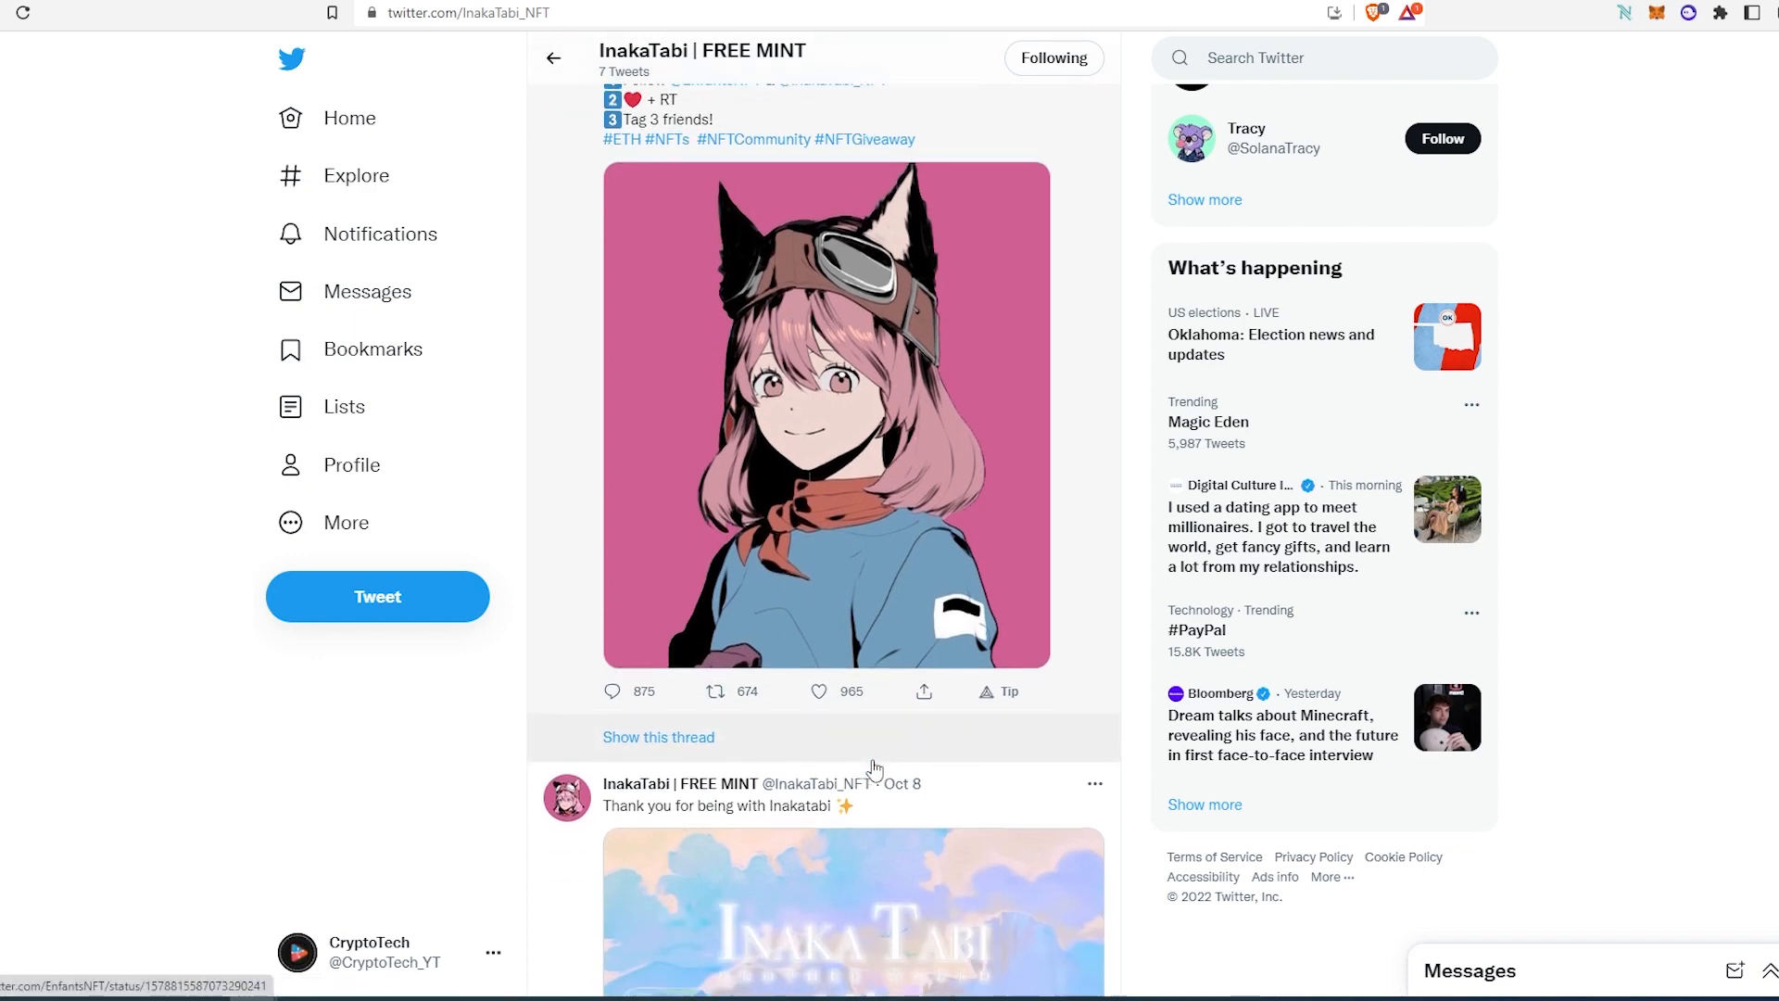
pyautogui.scroll(-3)
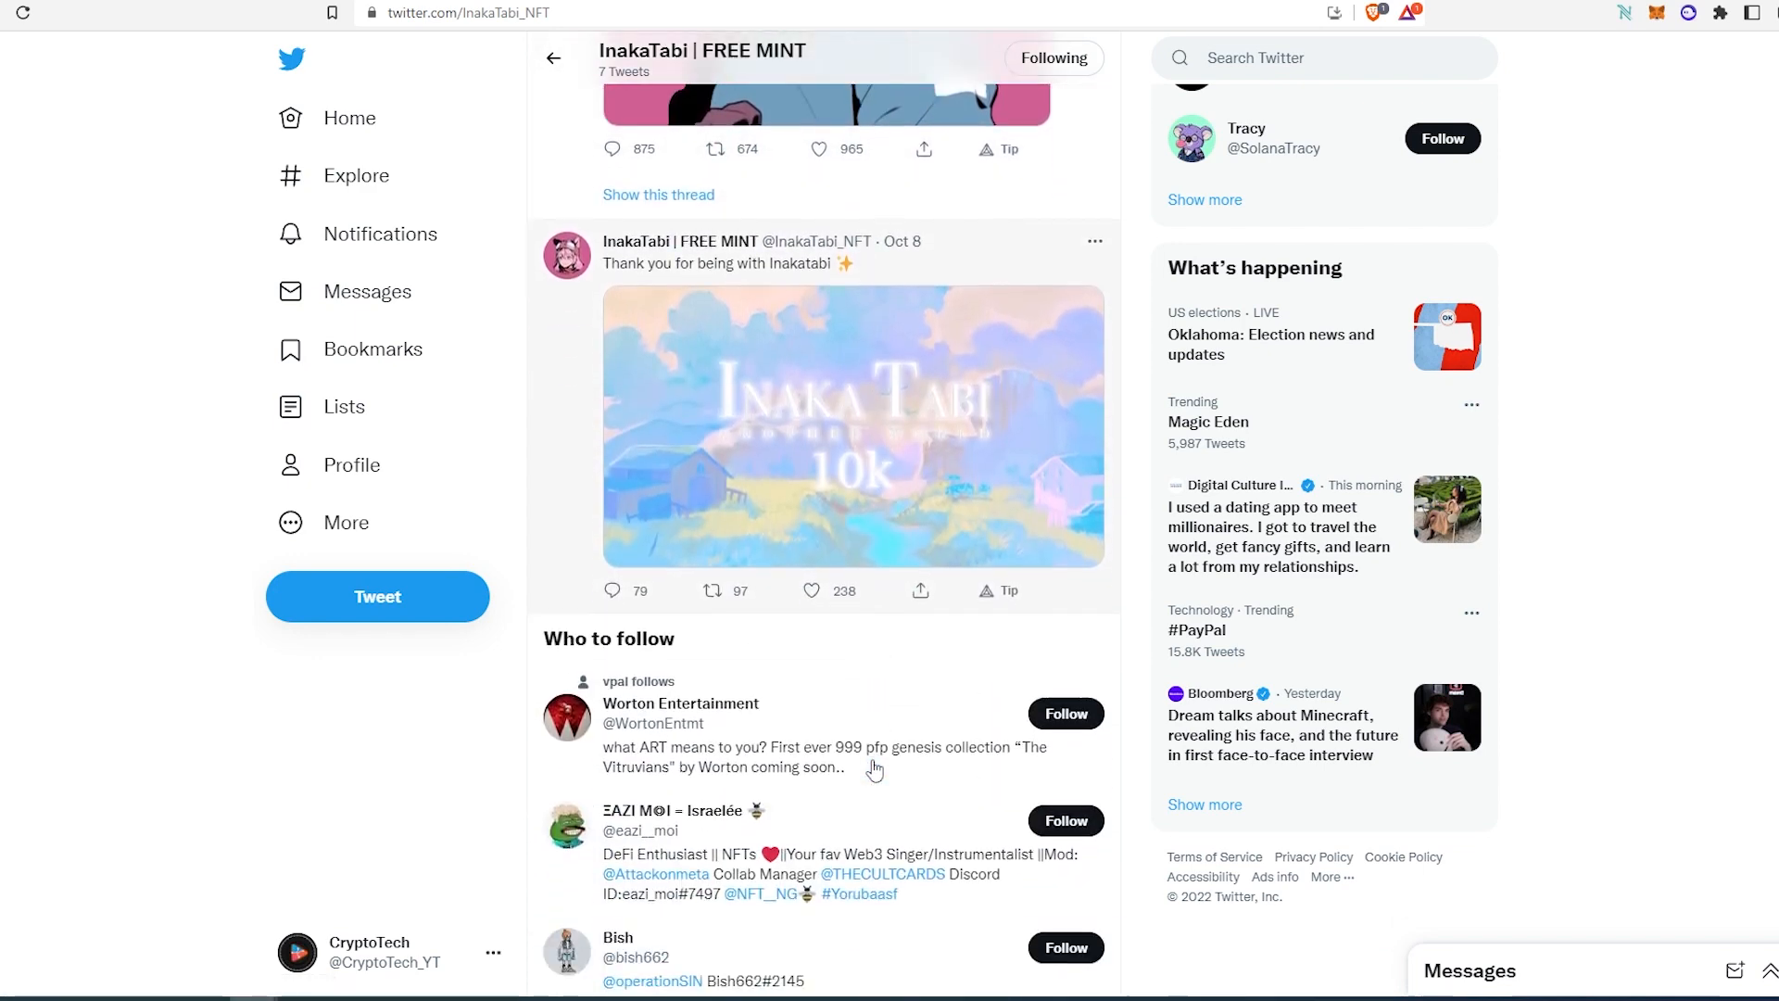
pyautogui.scroll(-3)
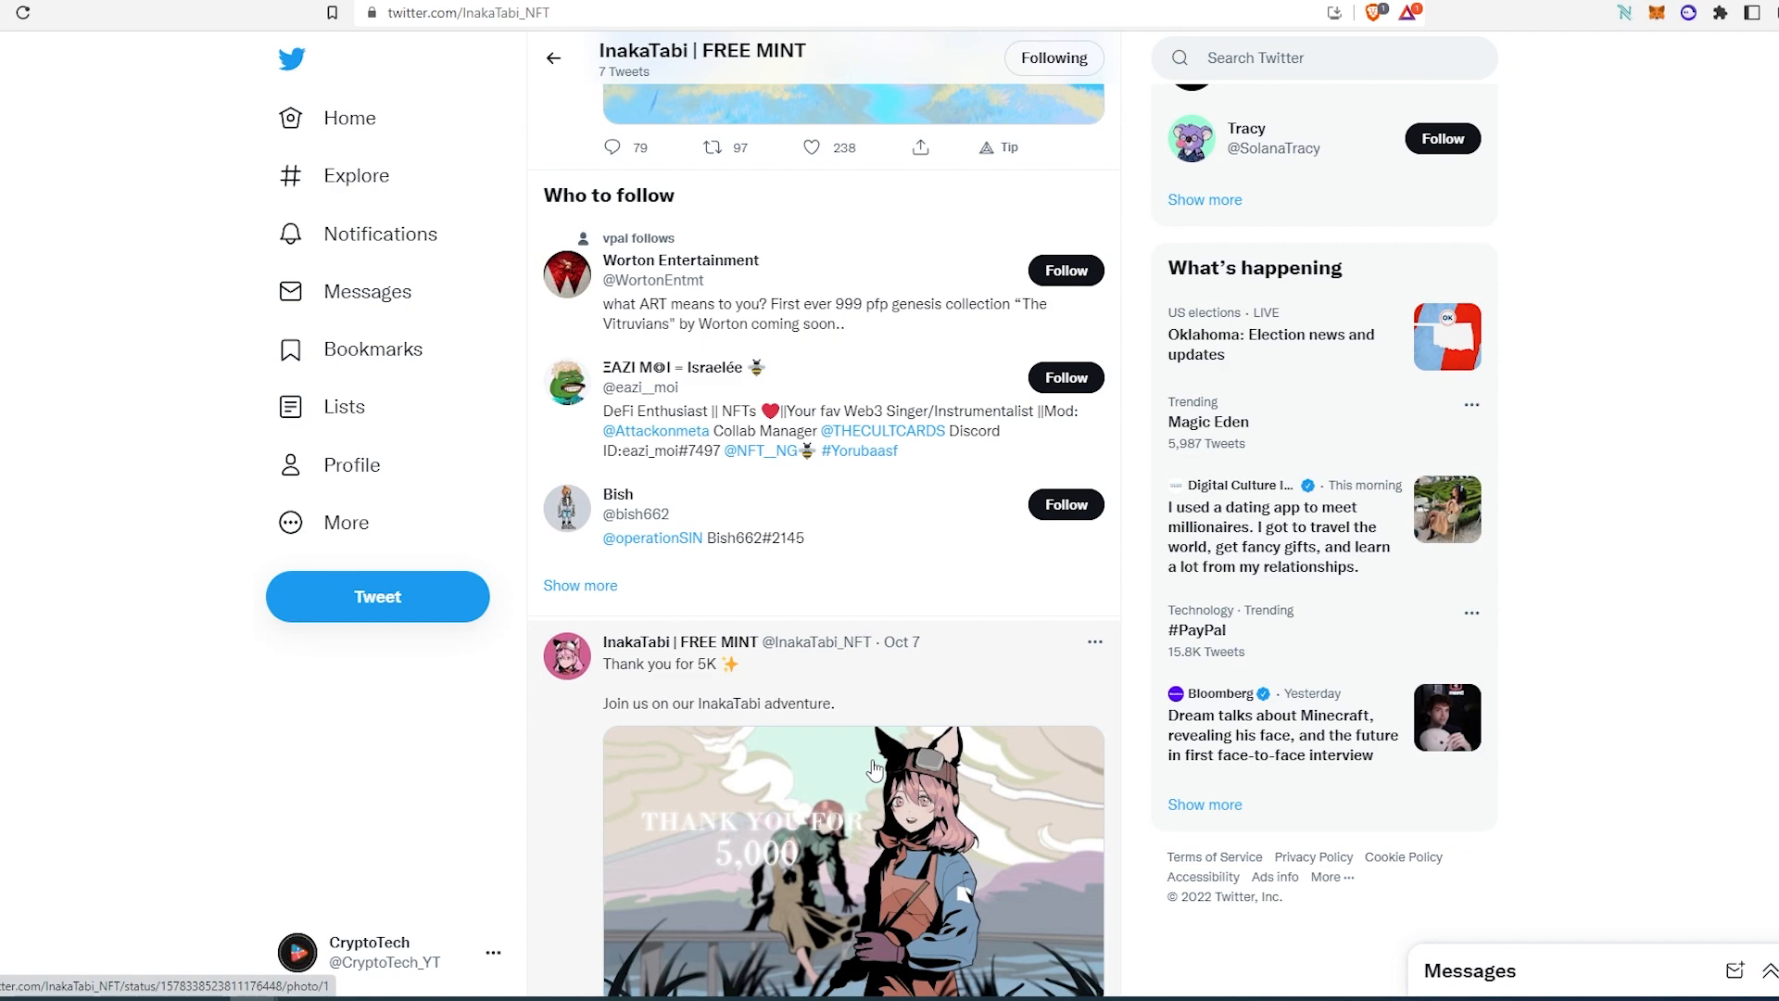
pyautogui.scroll(-3)
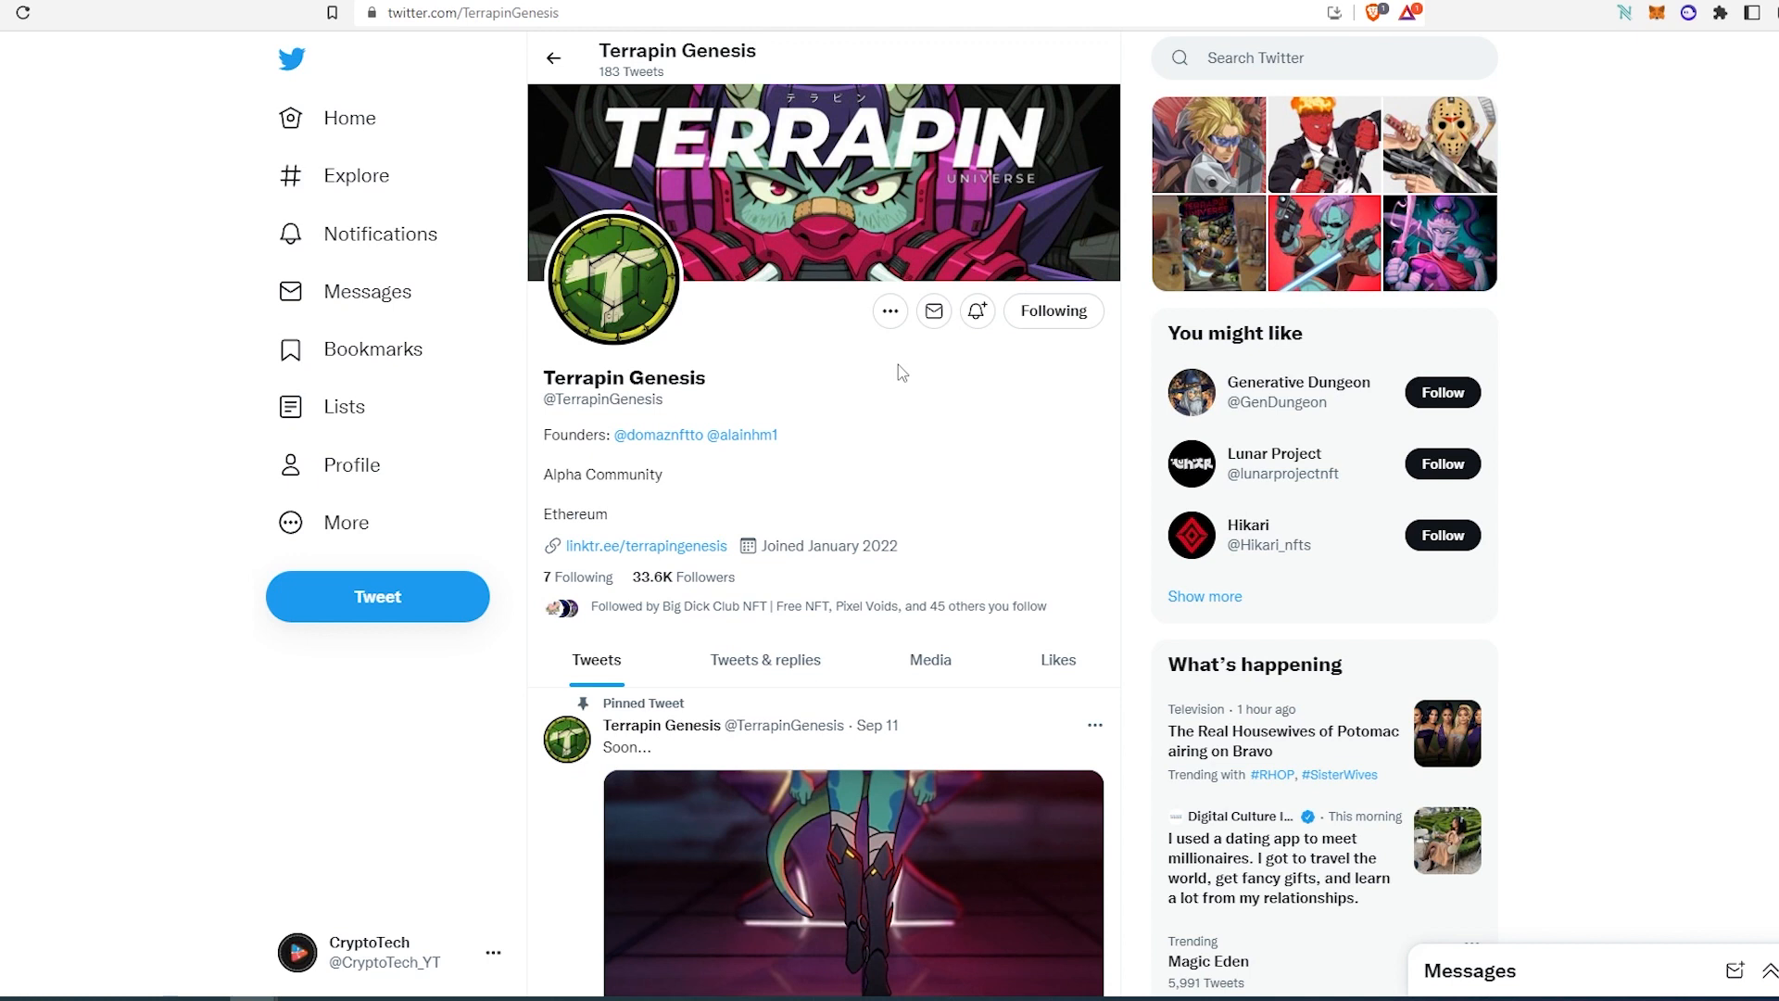
pyautogui.moveTo(698, 521)
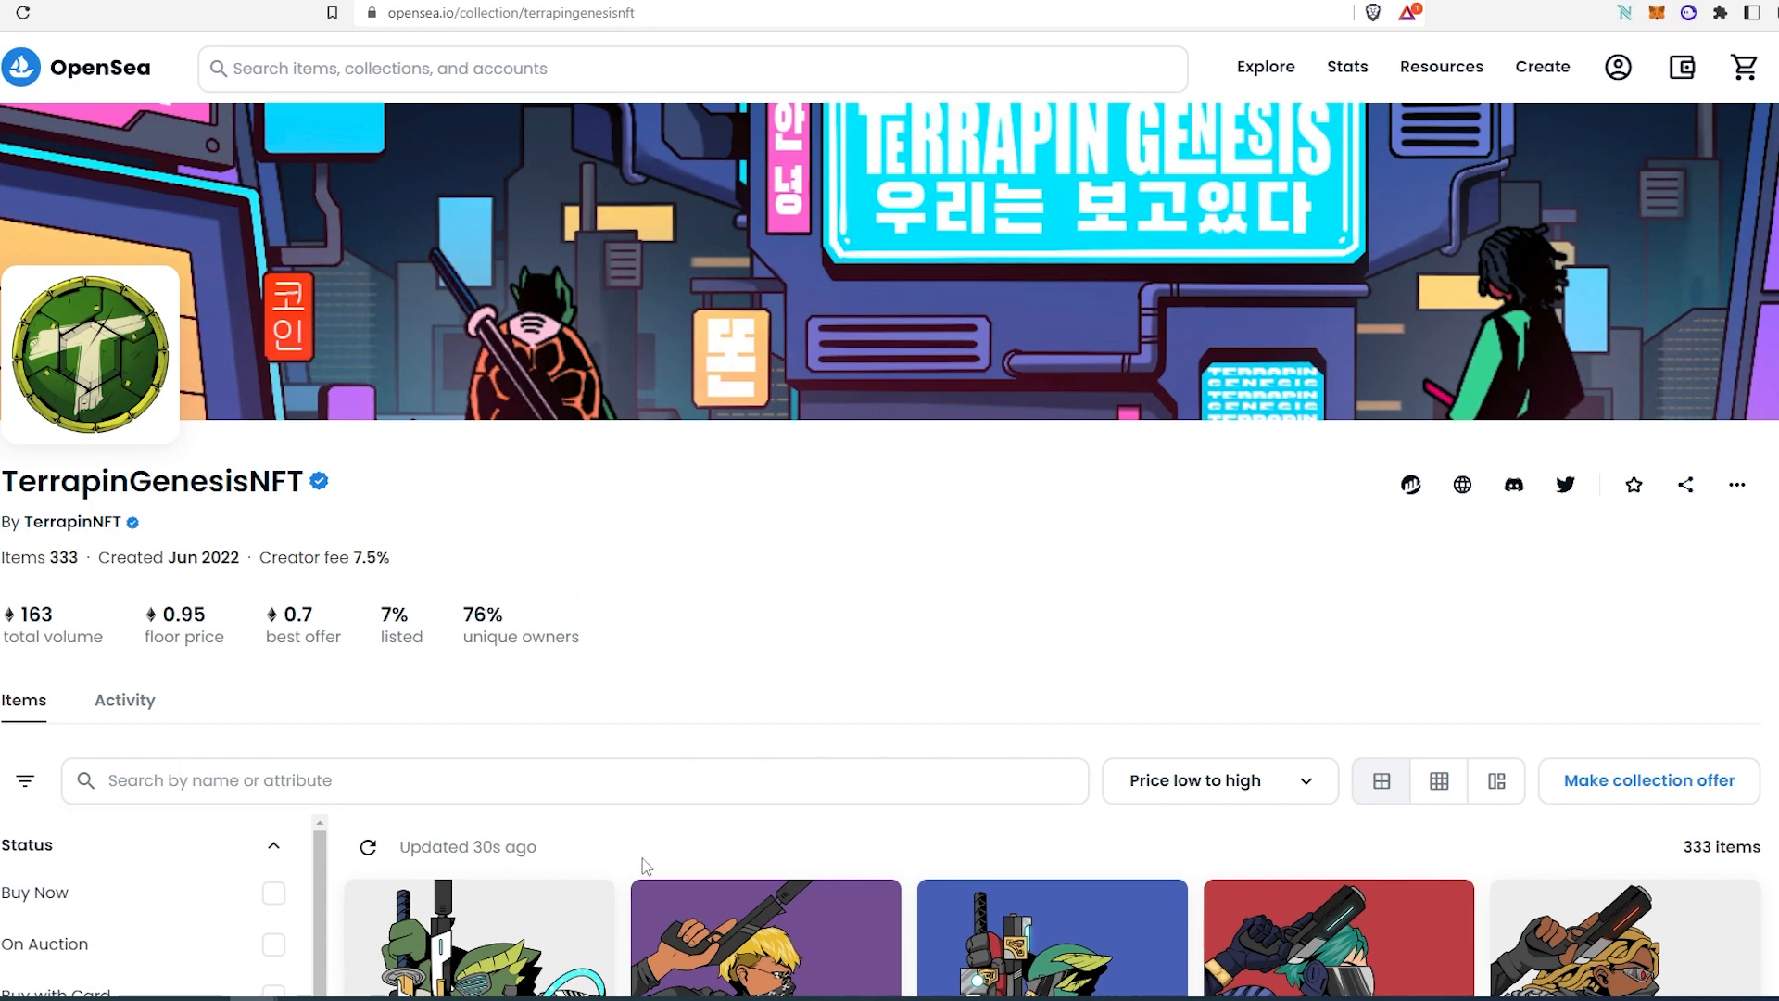
pyautogui.moveTo(747, 661)
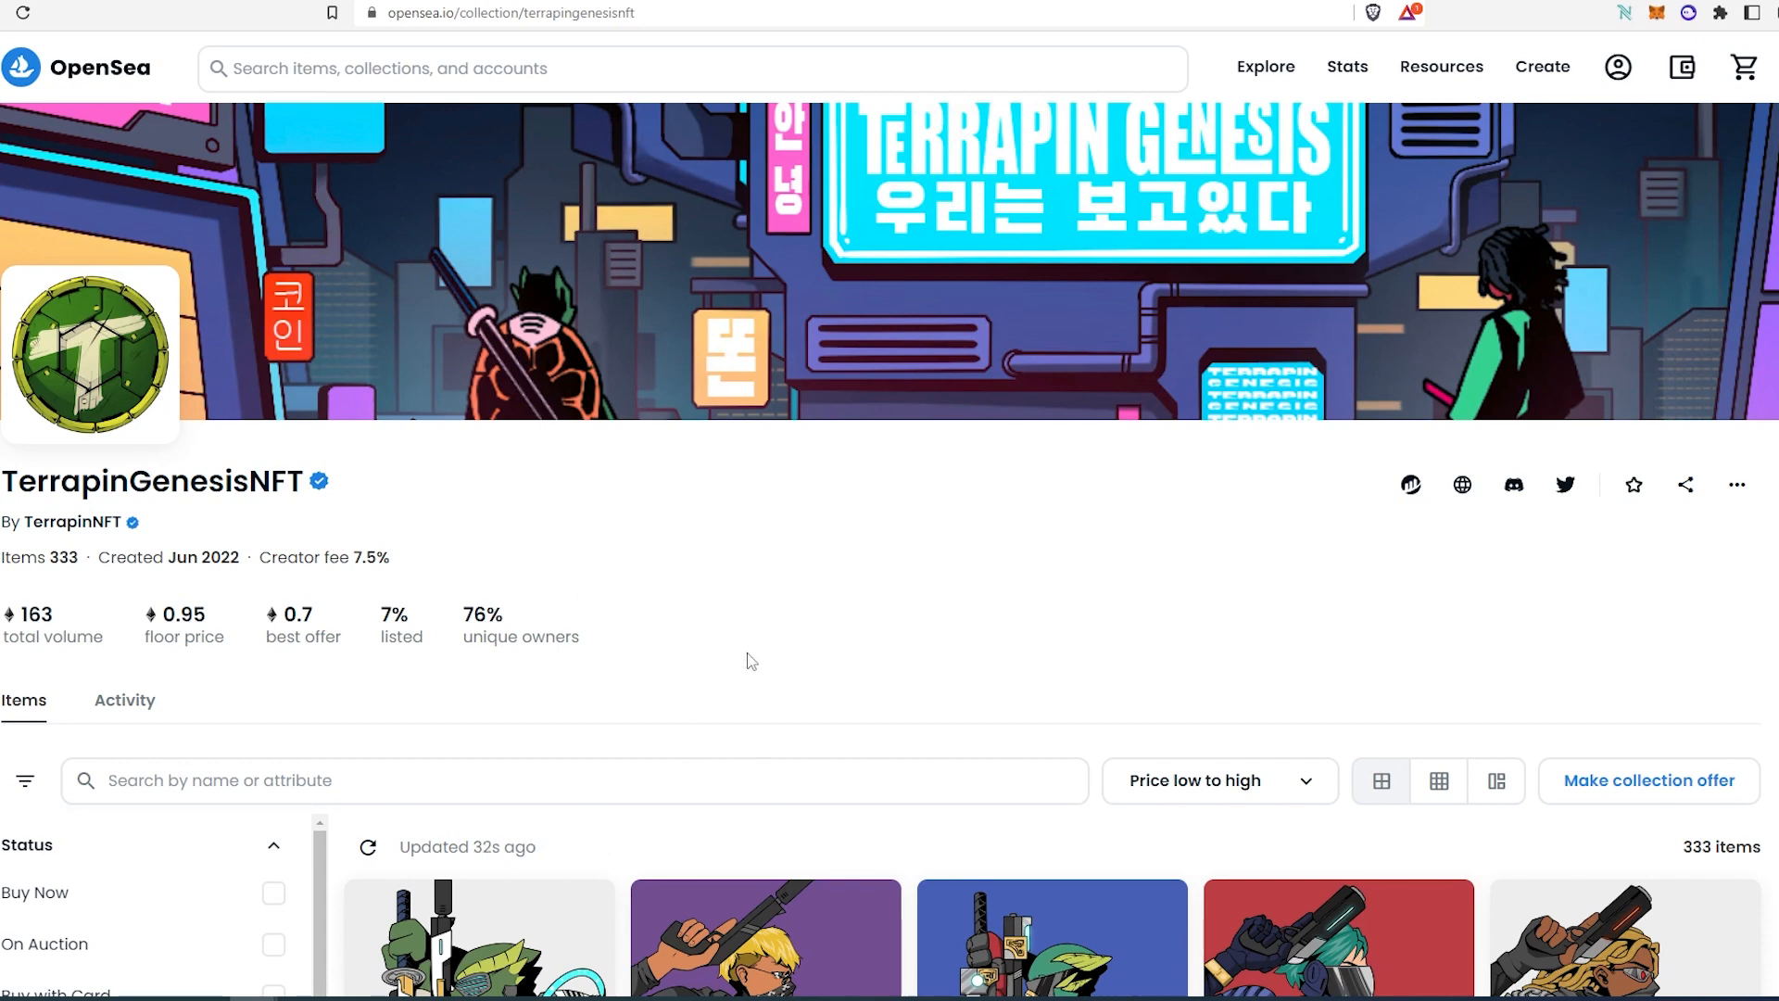
# - Return from the TerrapinGenesisNFT OpenSea page to the Terrapin Genesis Twitter tab
pyautogui.click(1565, 485)
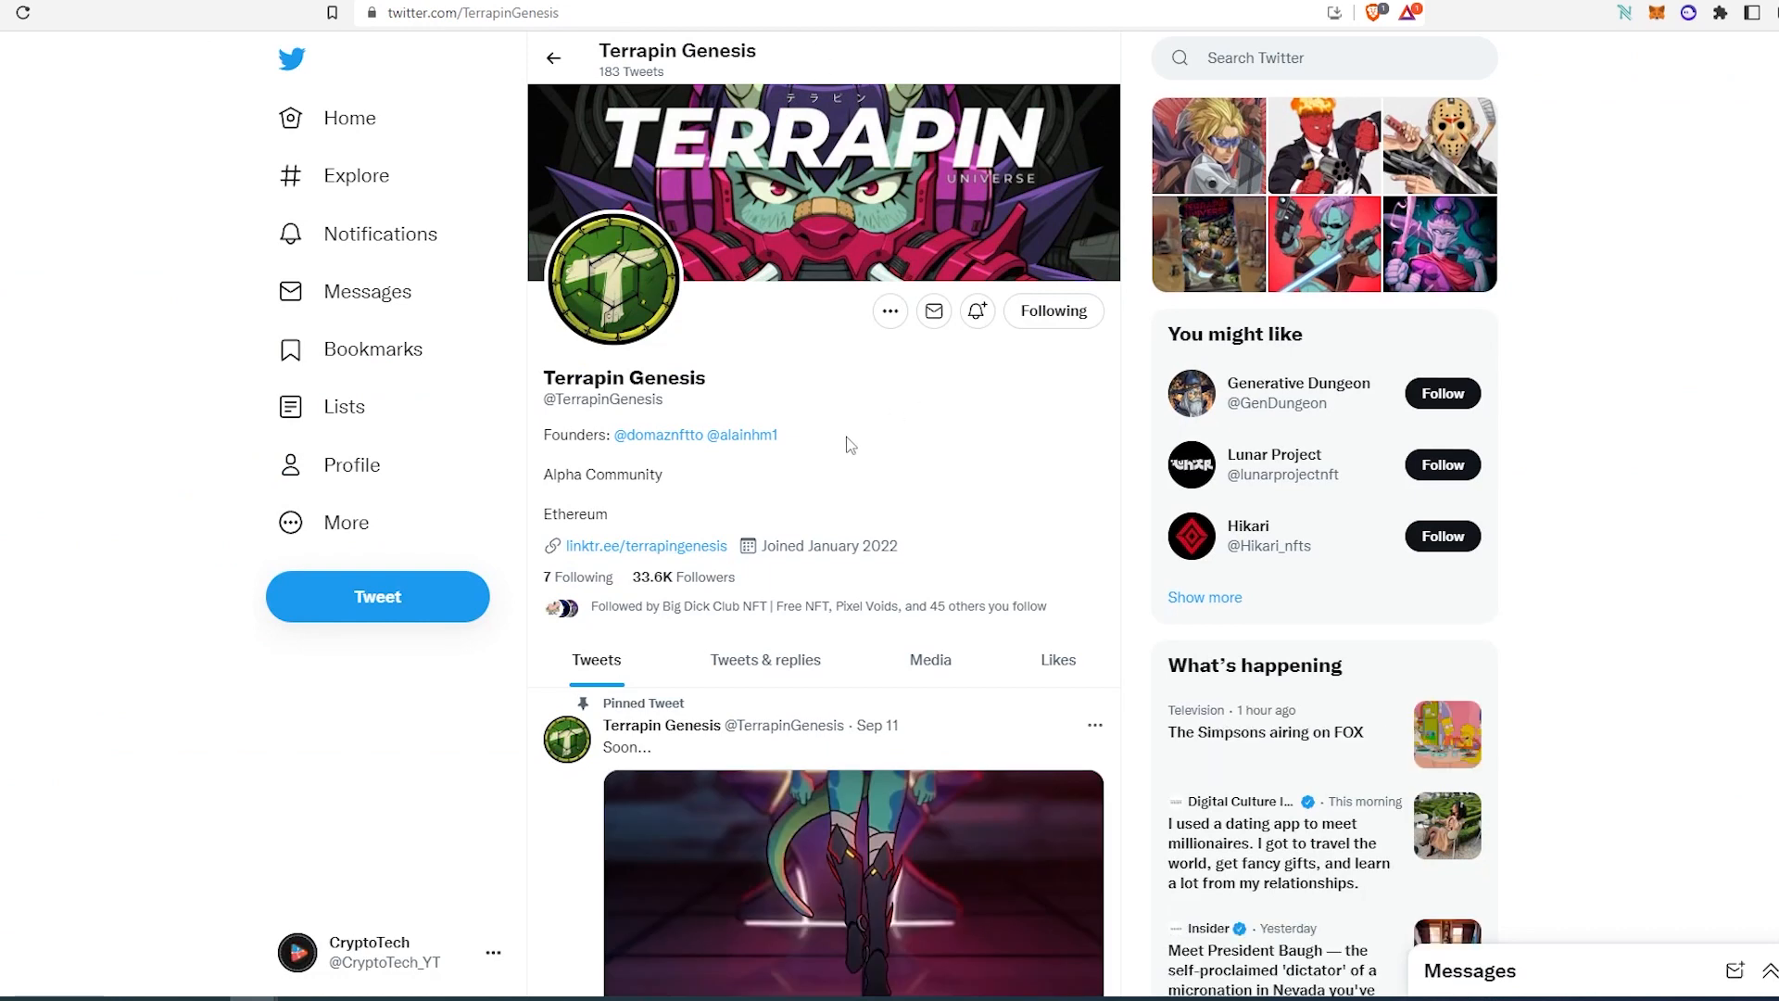
pyautogui.moveTo(829, 454)
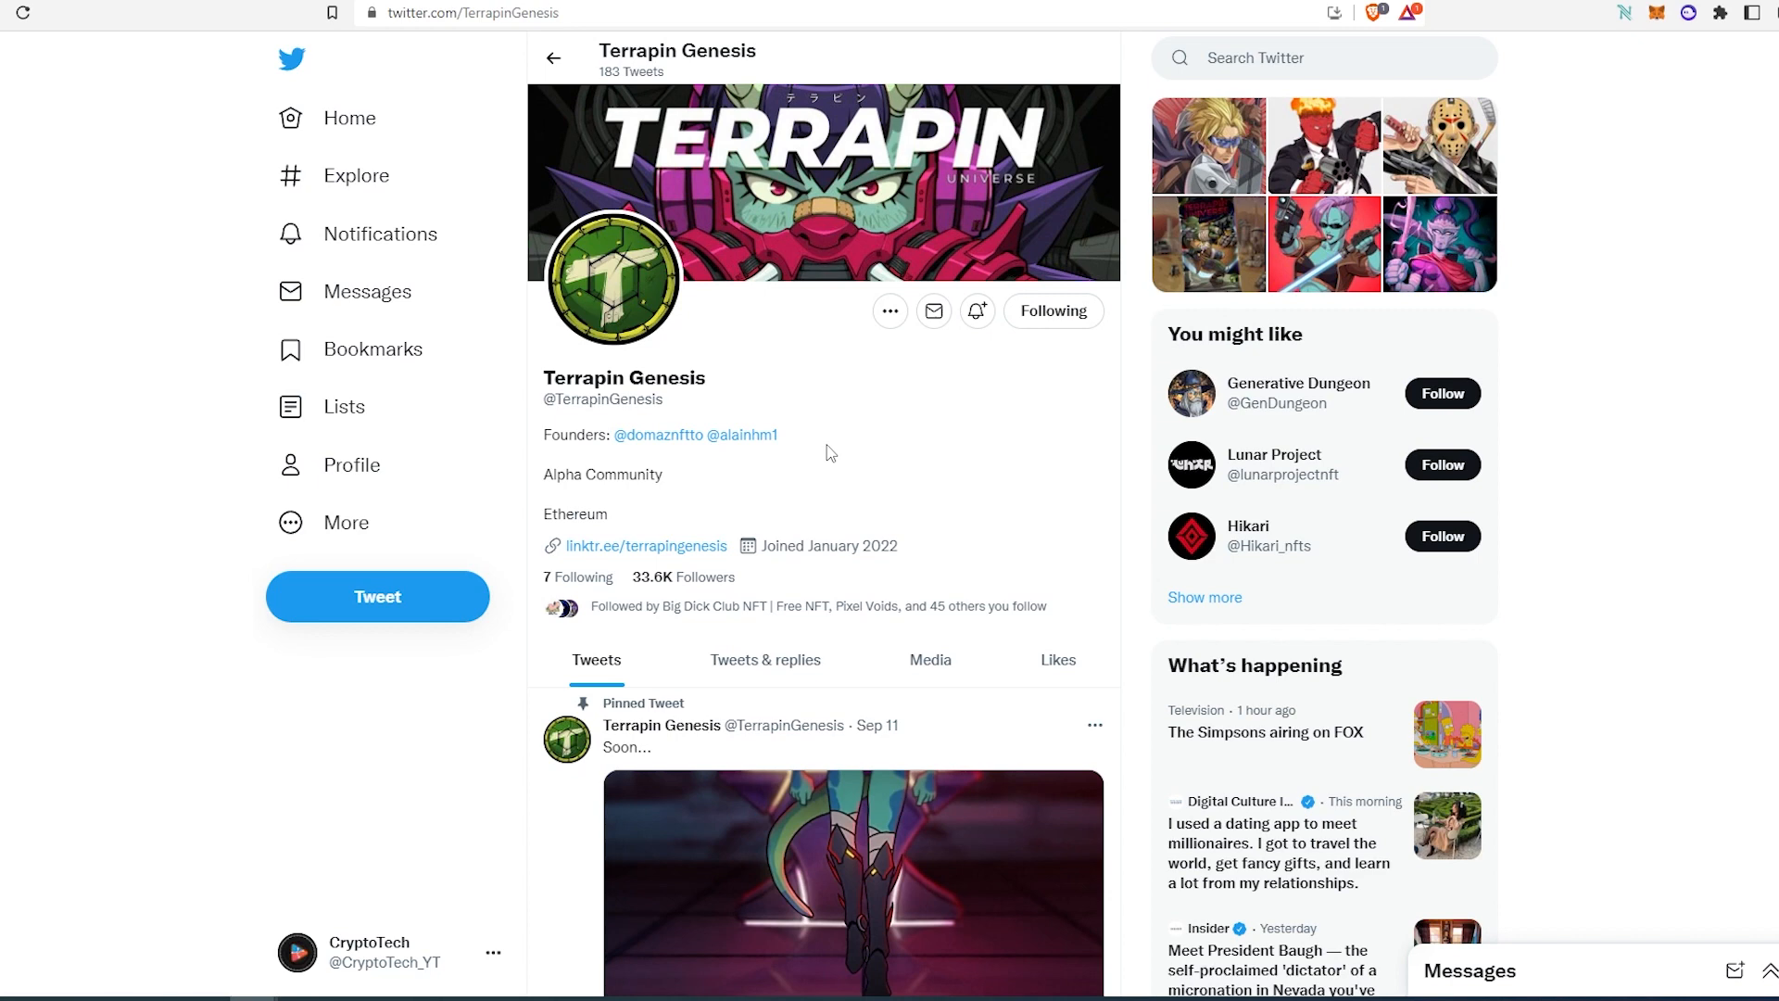
# - Scroll the Terrapin Genesis feed past the pinned video and General Reid art to the WL raffle
pyautogui.scroll(-3)
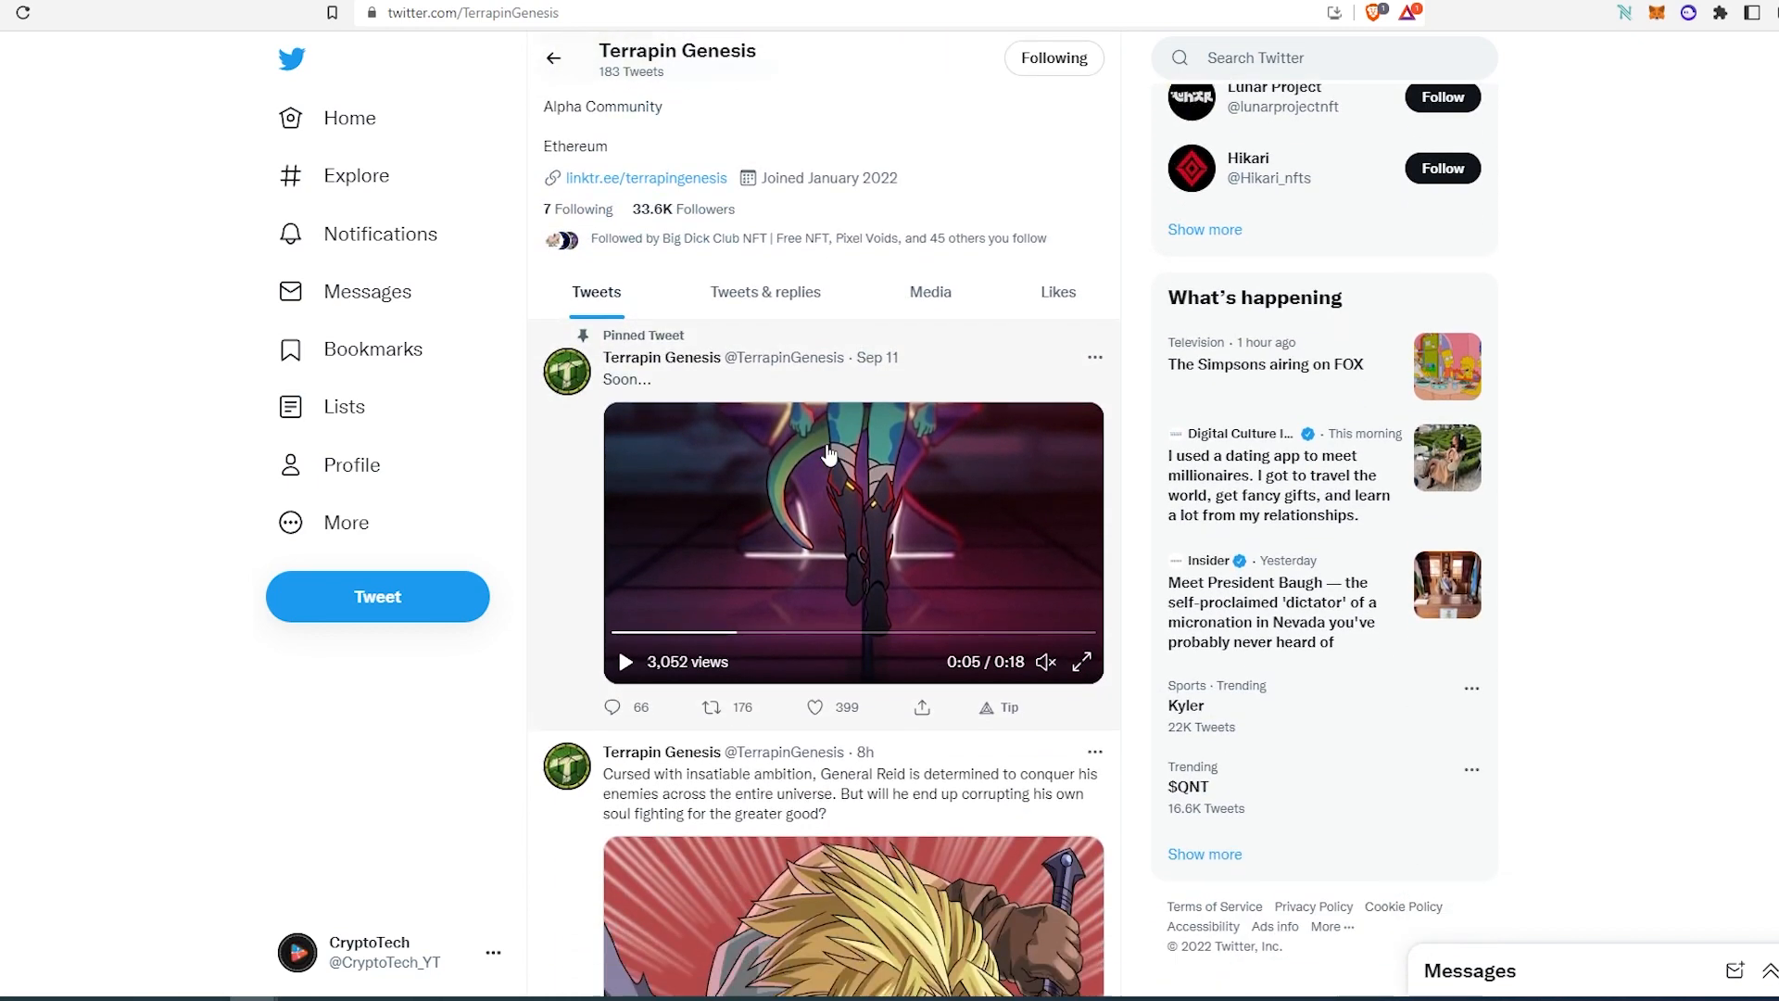
pyautogui.scroll(-3)
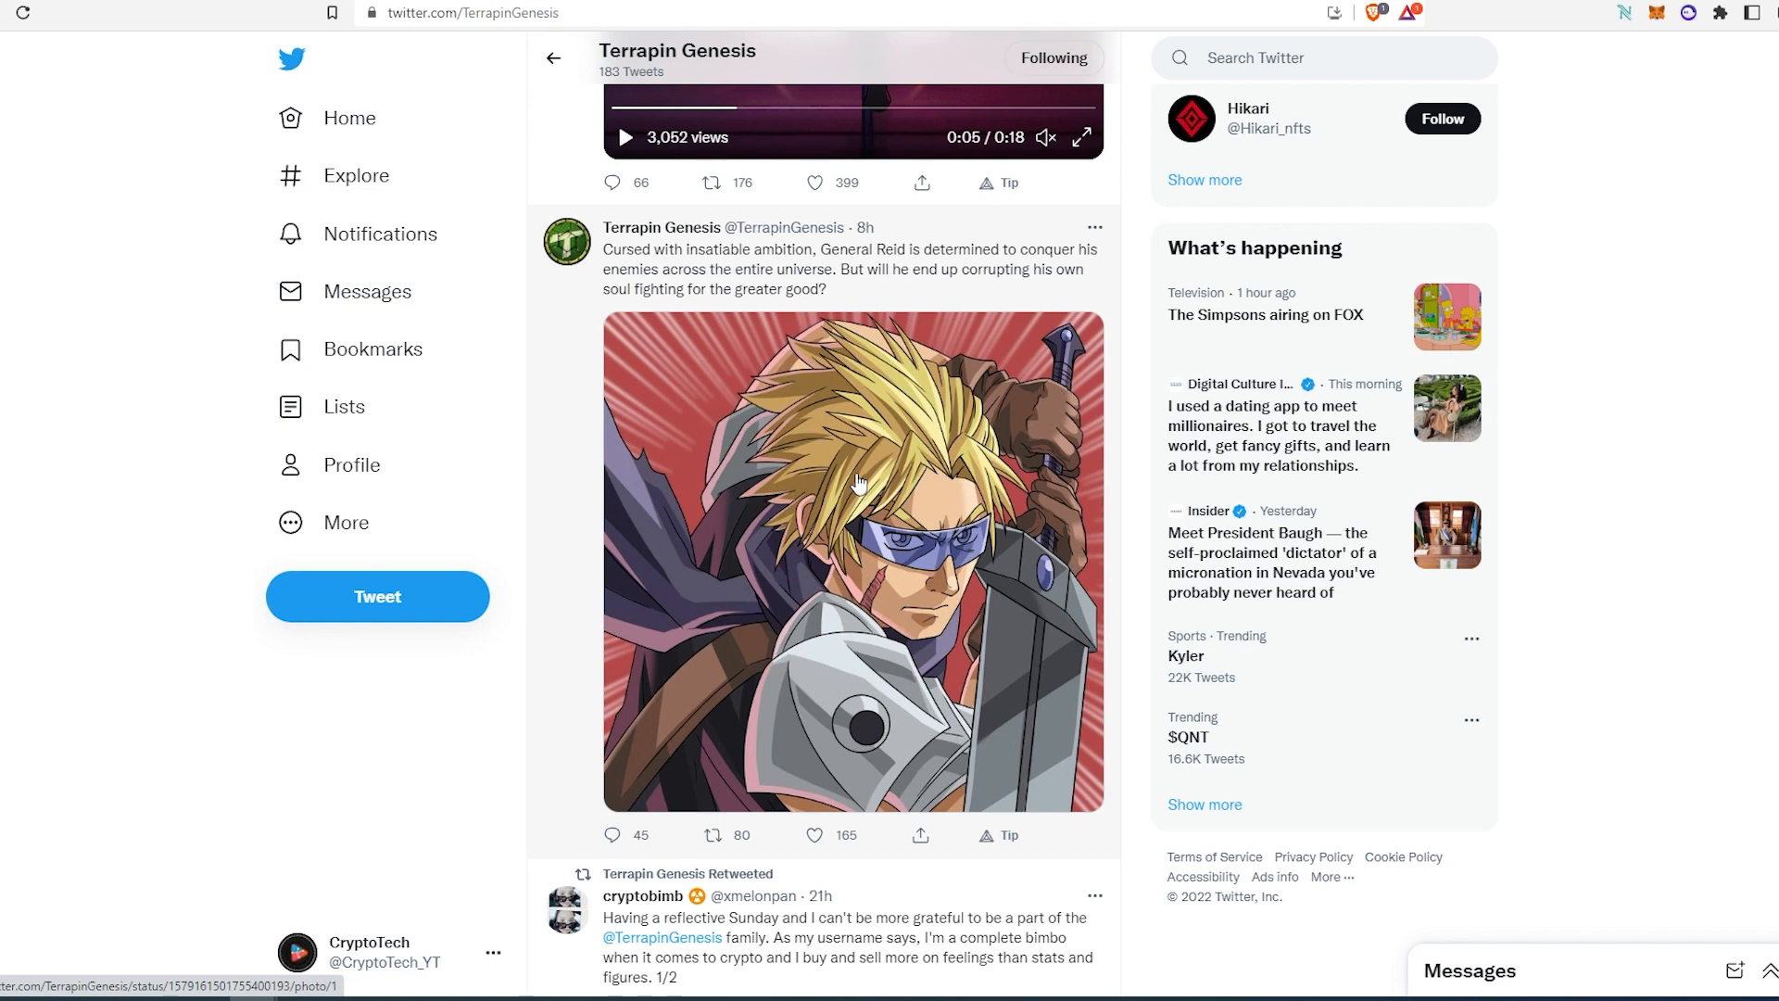
pyautogui.scroll(-3)
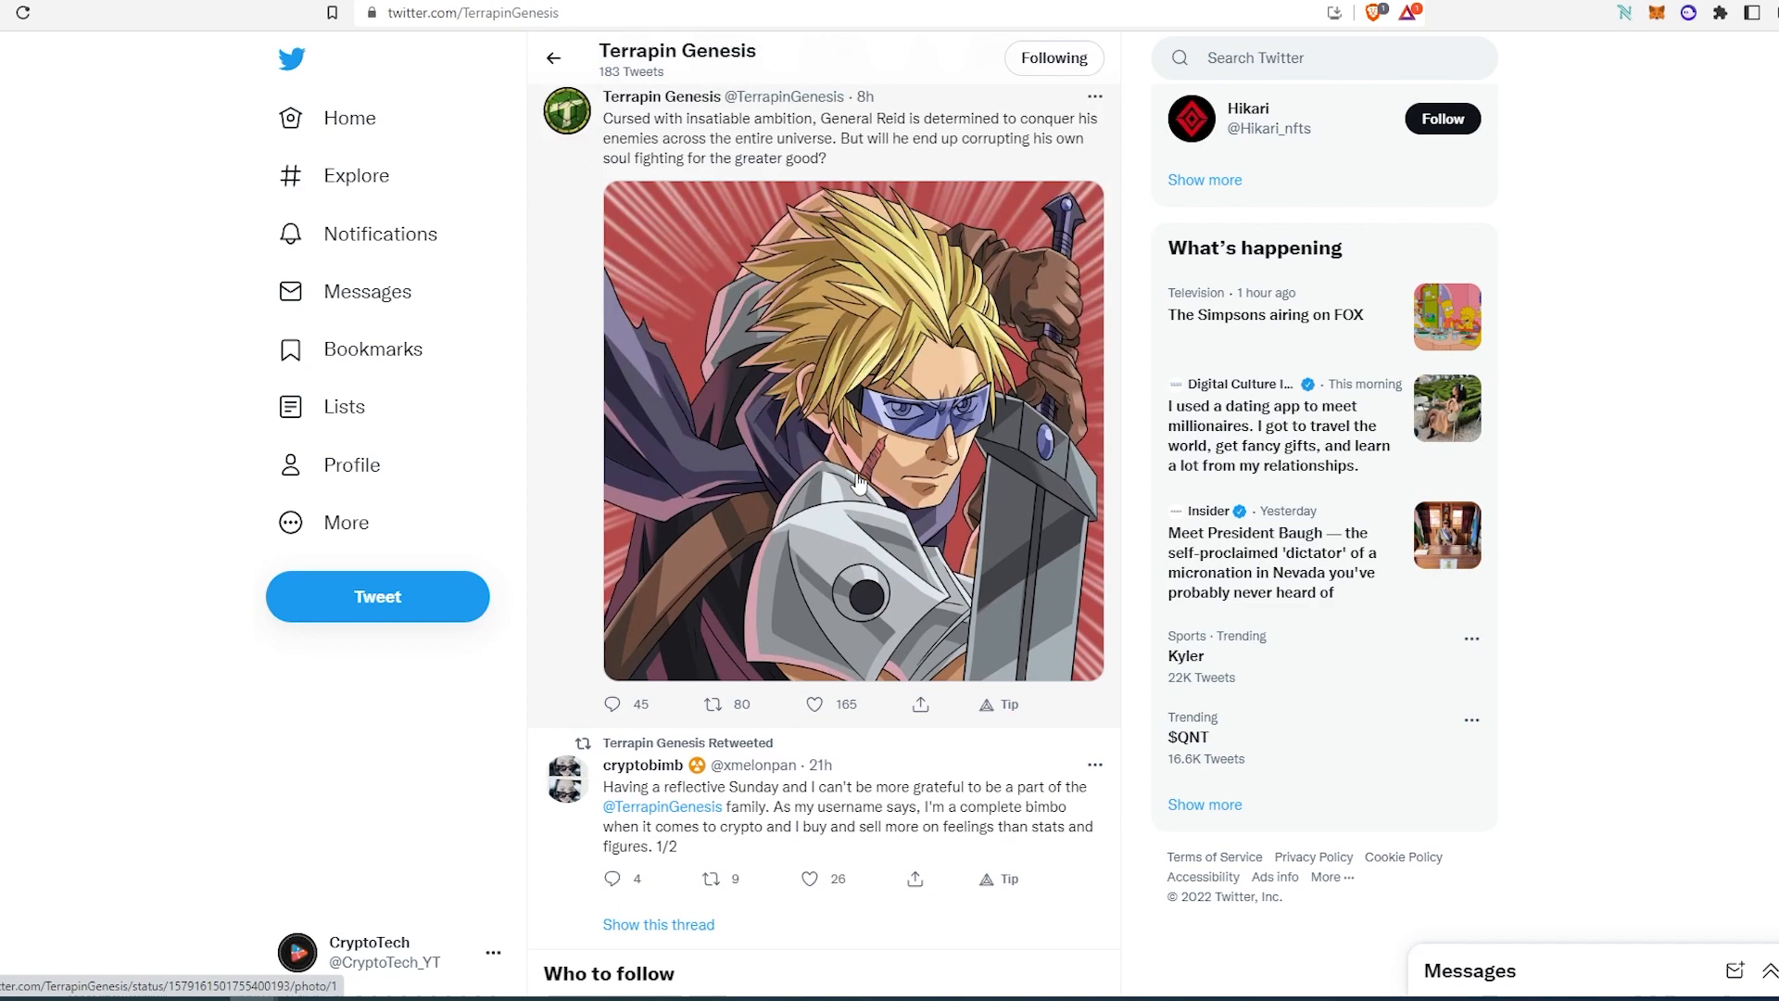
pyautogui.scroll(-3)
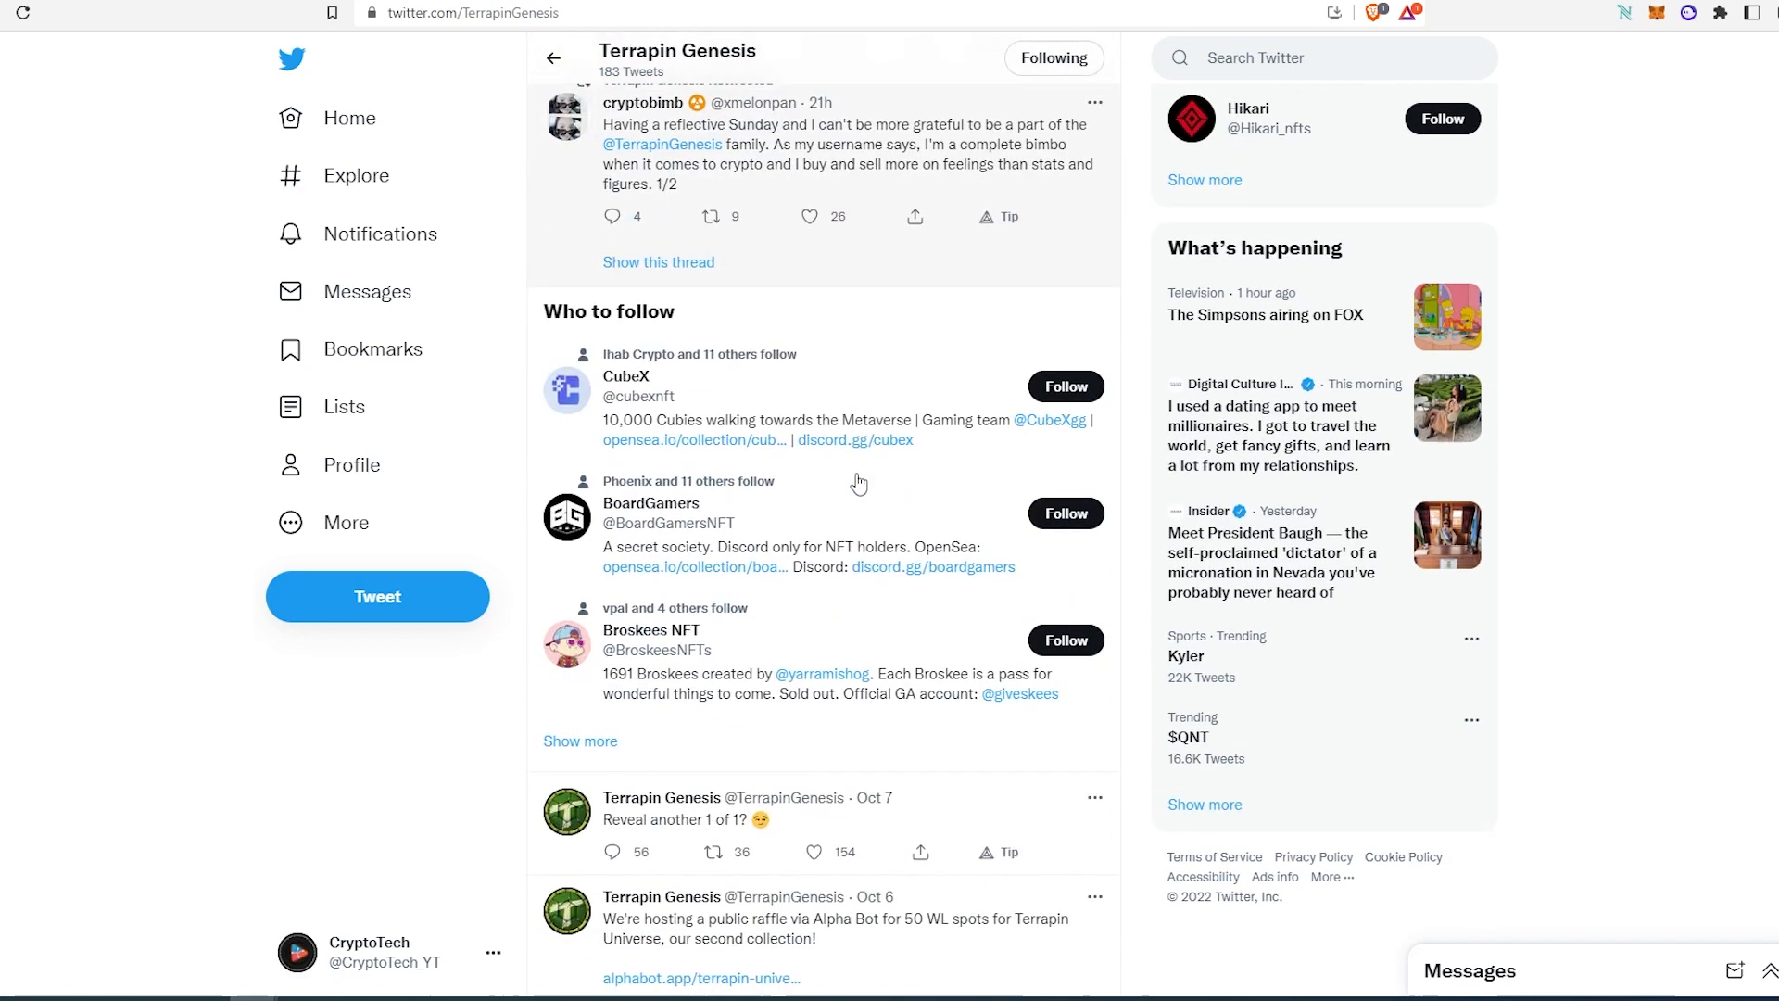
pyautogui.scroll(-3)
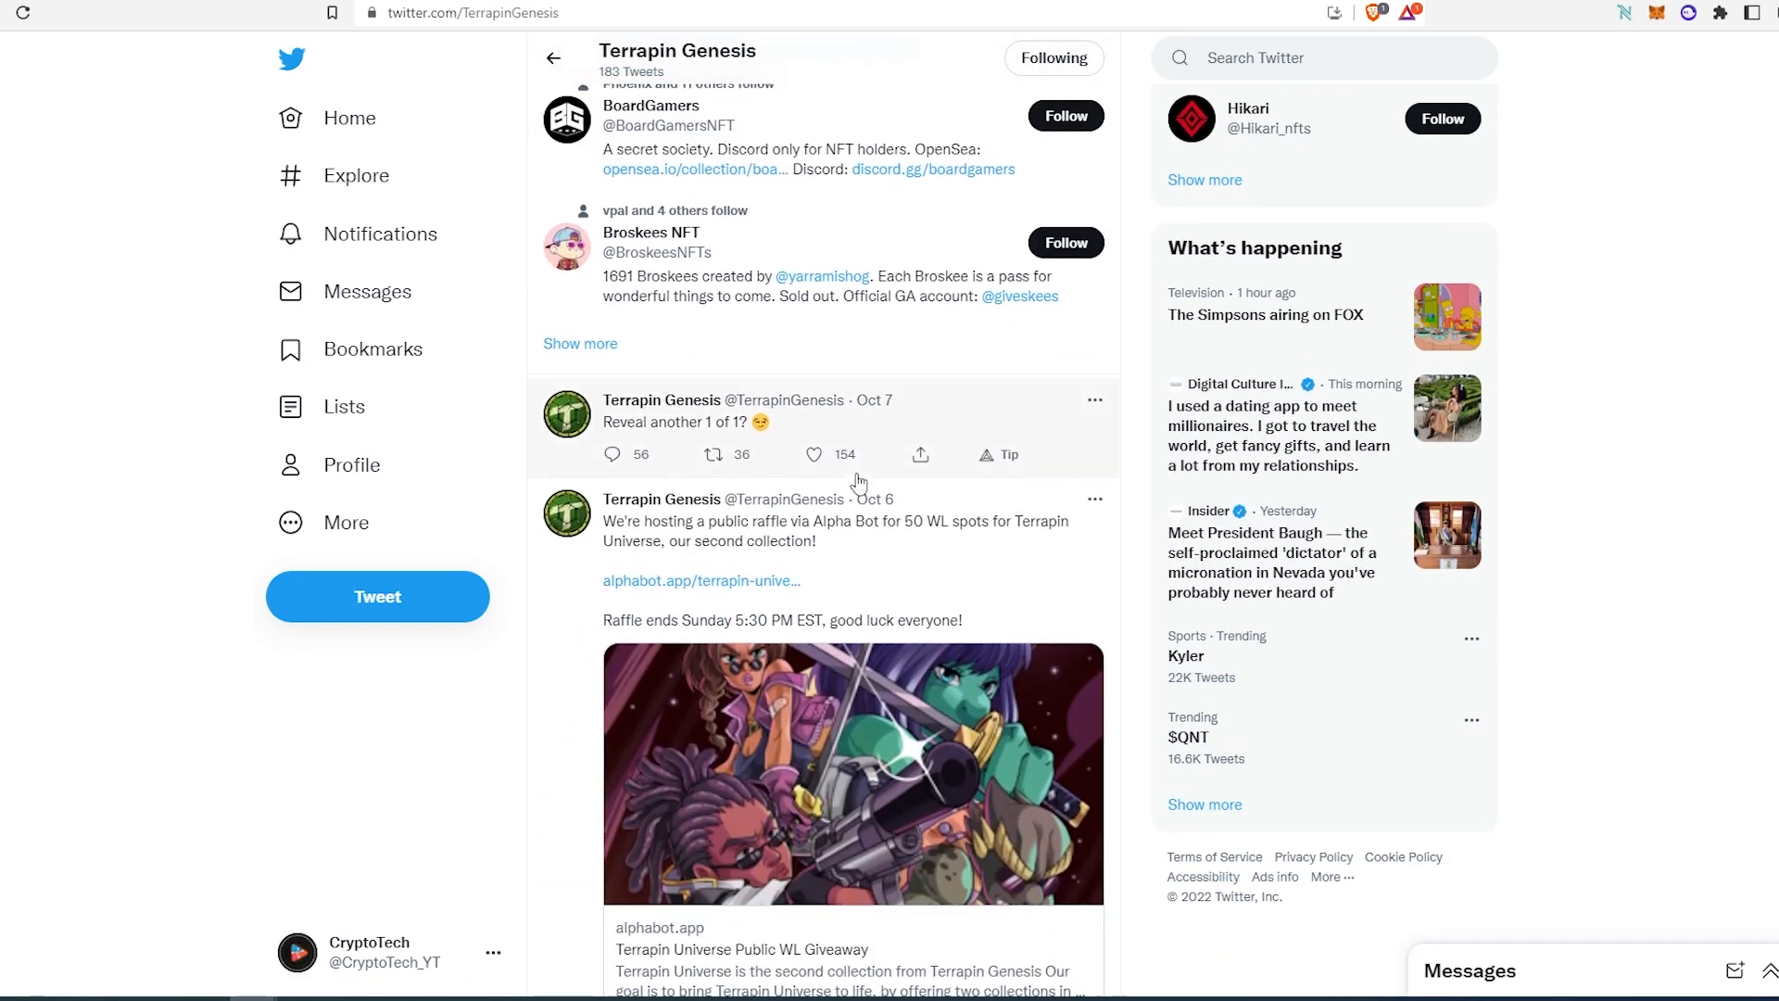
pyautogui.scroll(-3)
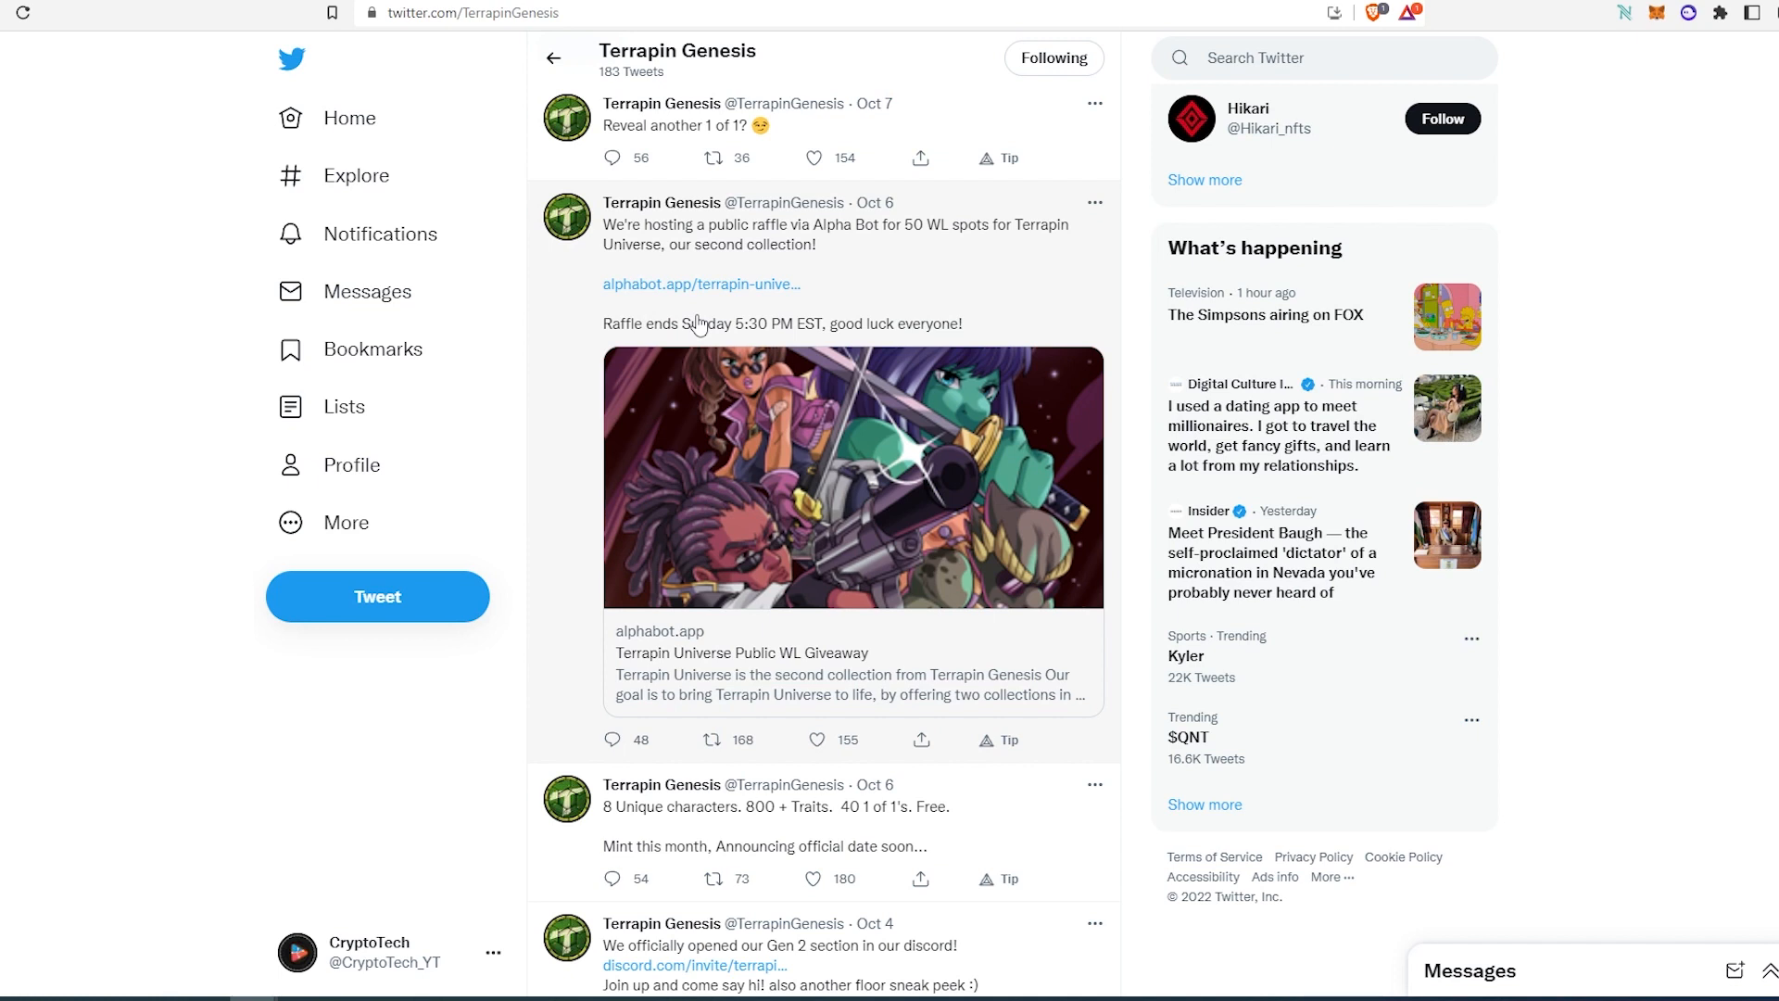
pyautogui.moveTo(890, 306)
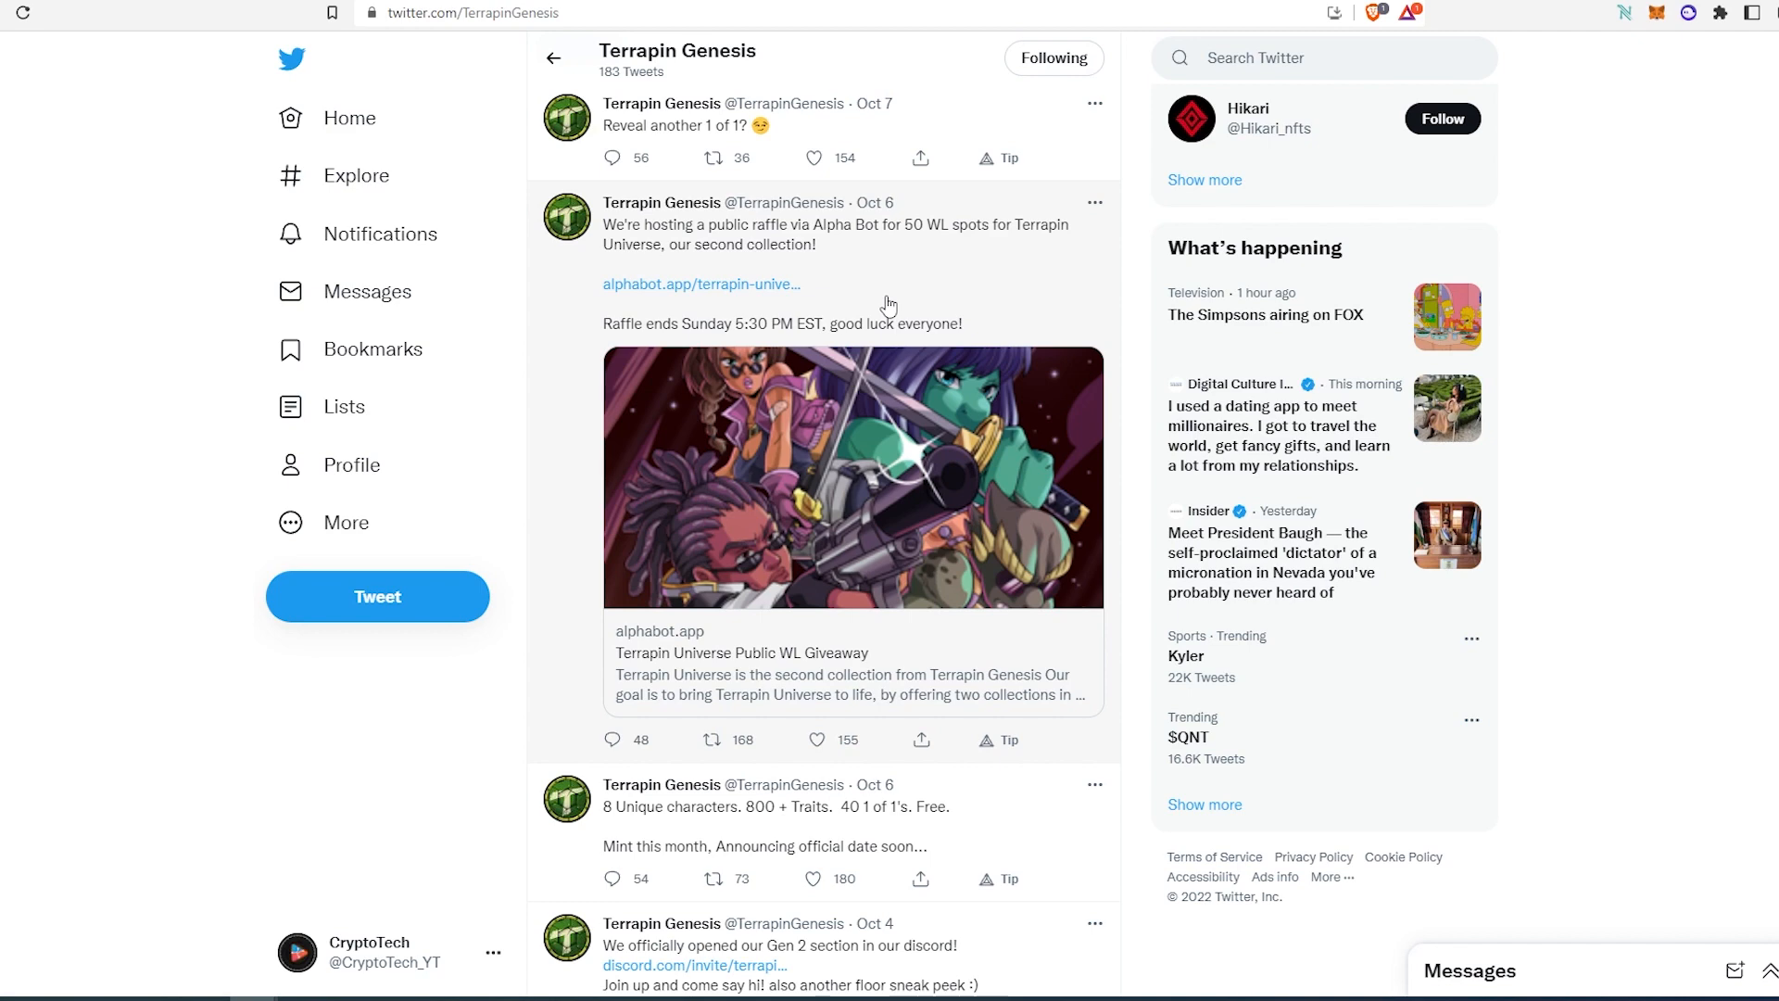
pyautogui.scroll(-3)
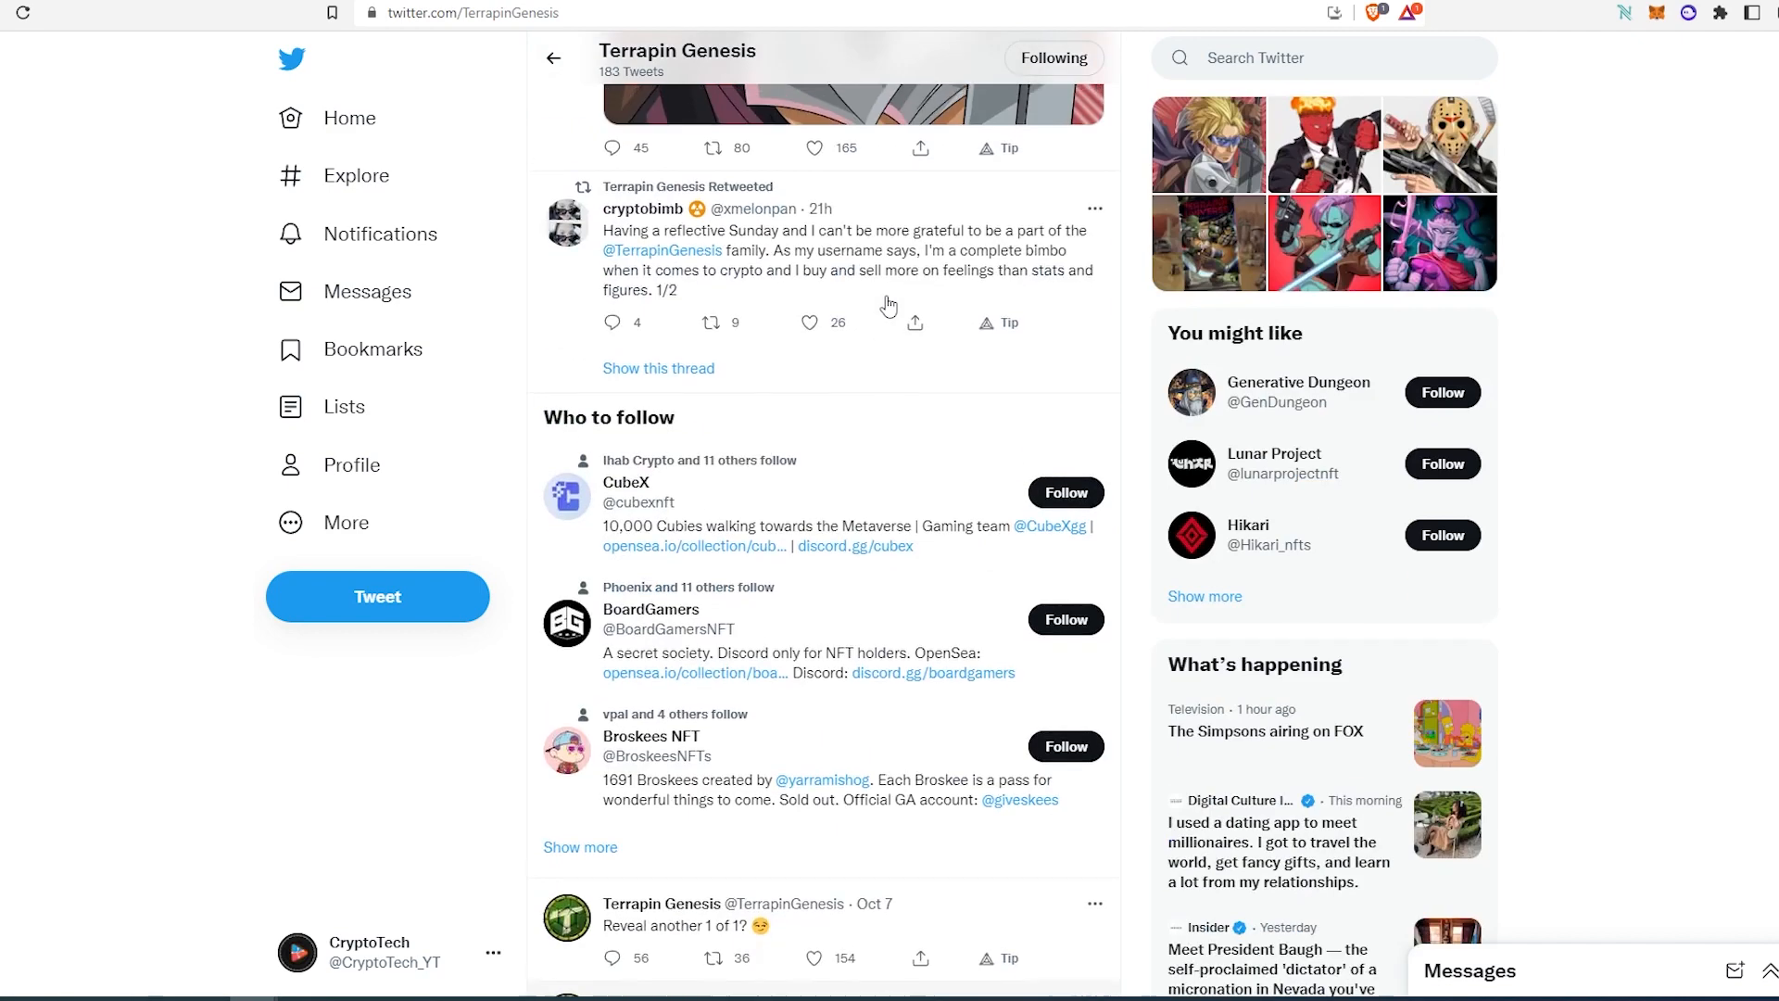